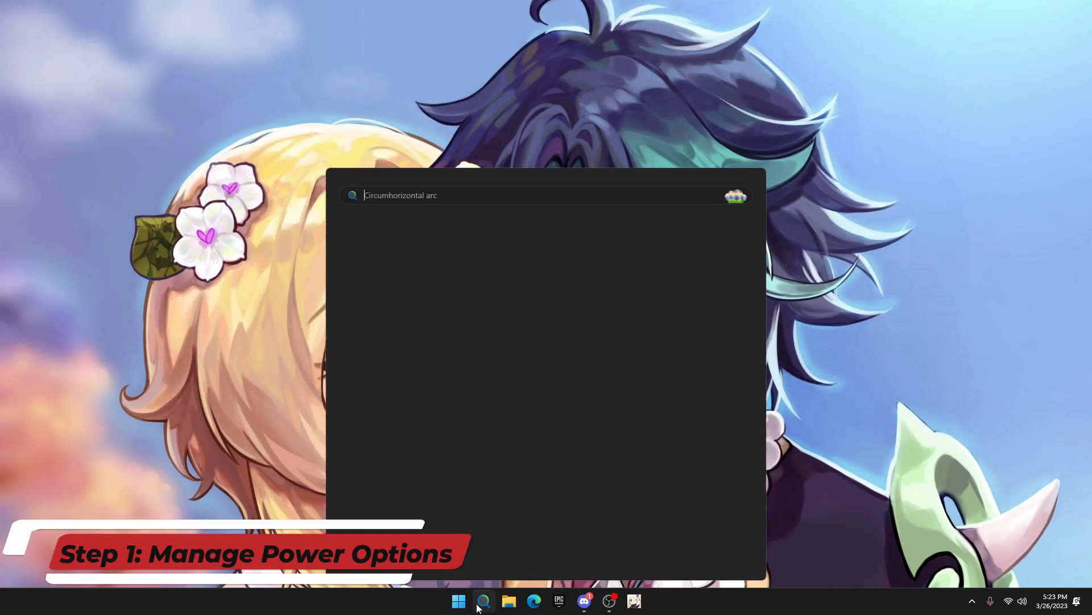
- Search Windows for 'Edit power plan' and open the High performance plan's settings page
left_click(471, 195)
type("Edit power")
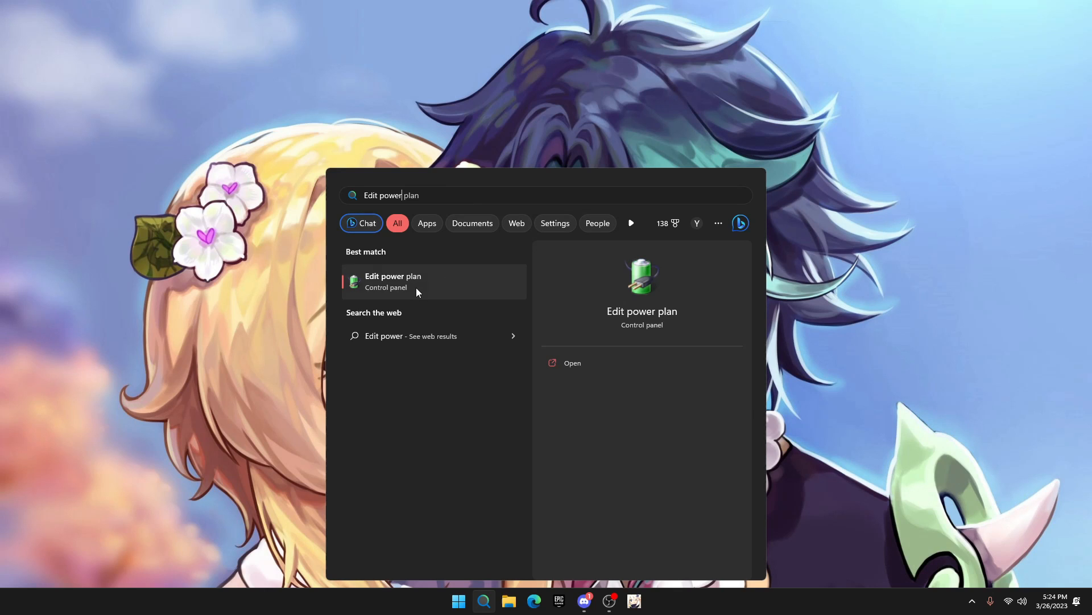
left_click(393, 281)
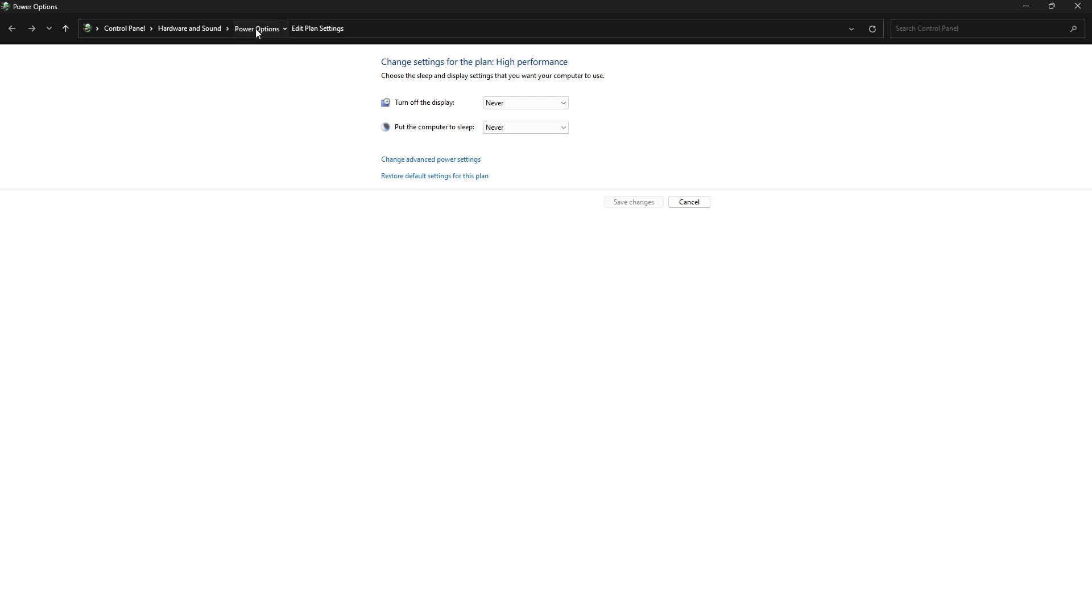
- Return to Power Options and select High performance instead of Power saver
left_click(256, 28)
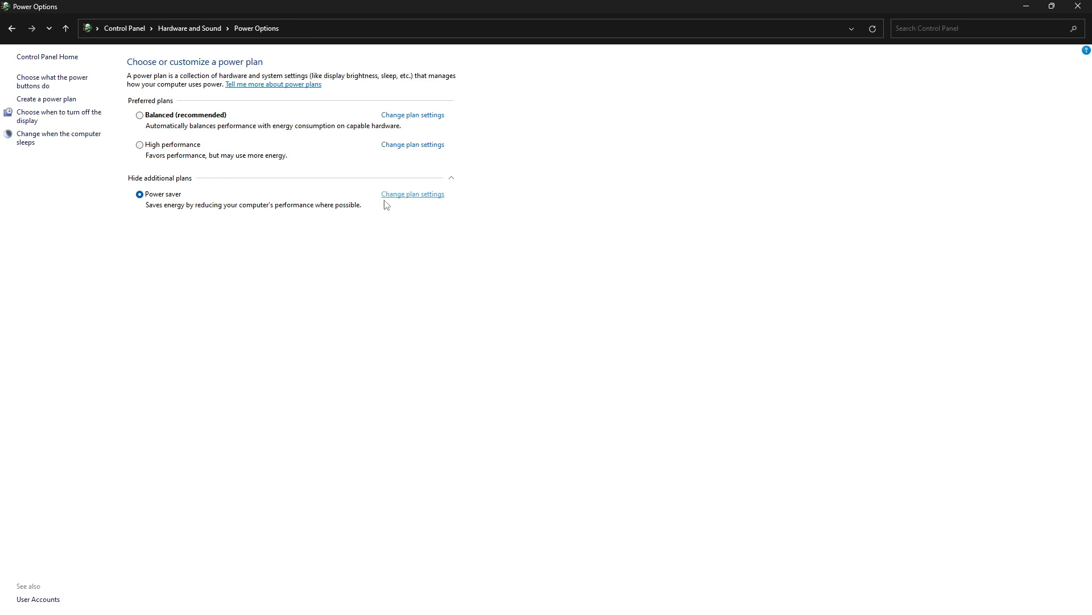
left_click(139, 144)
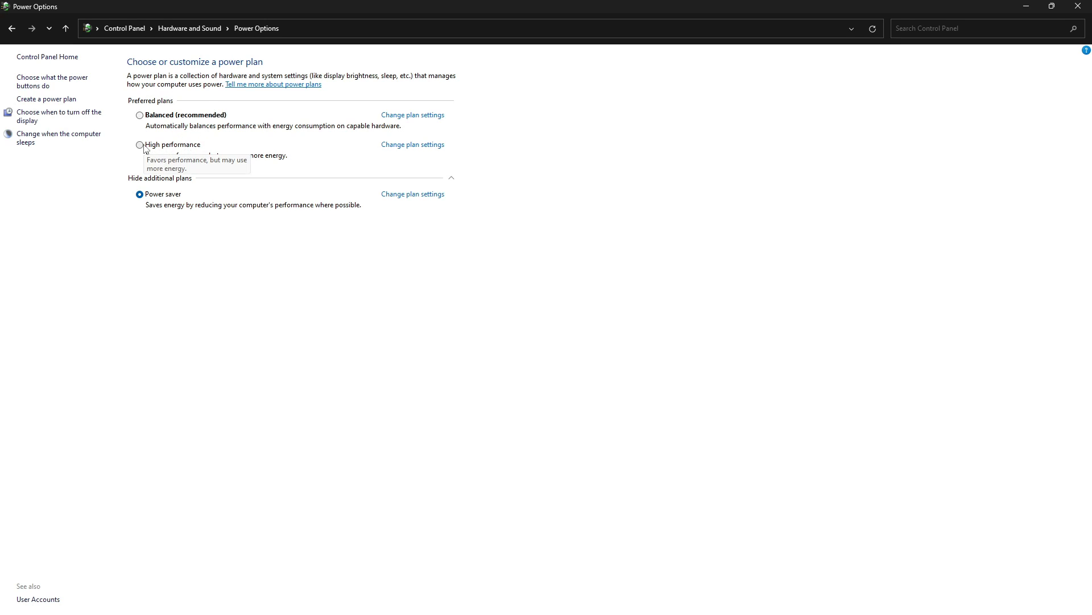
left_click(140, 146)
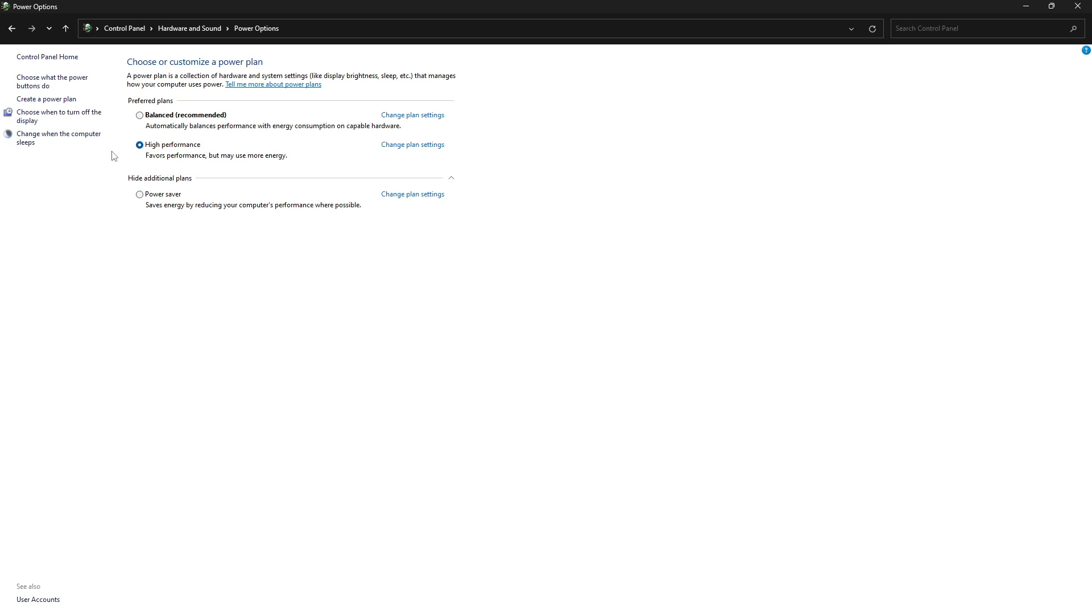
mouse_move(207, 158)
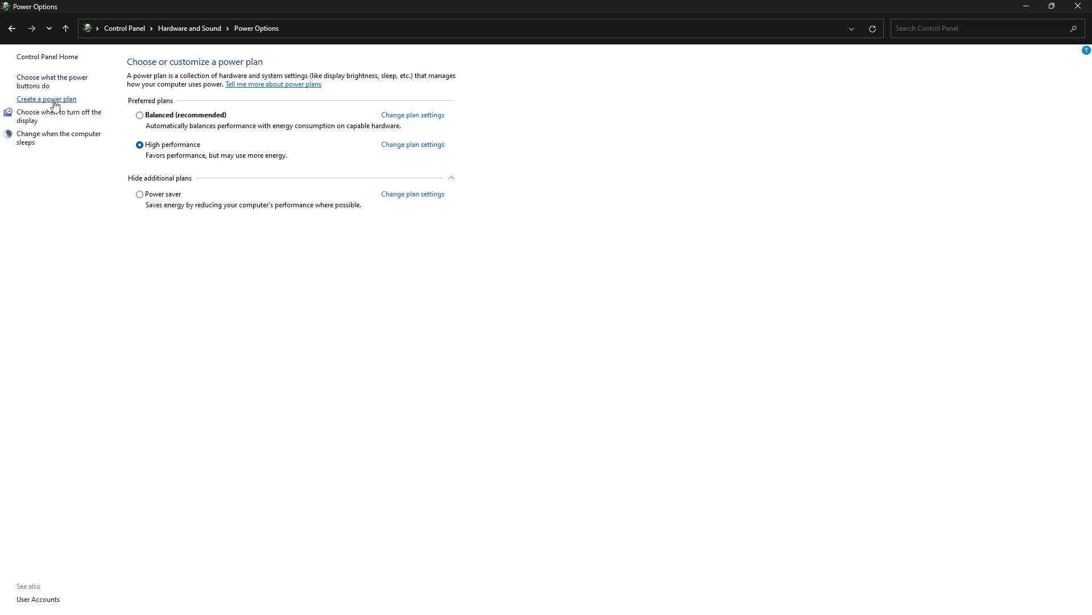
- Create a 'Gaming' power plan from High performance, with display and sleep at Never
left_click(46, 98)
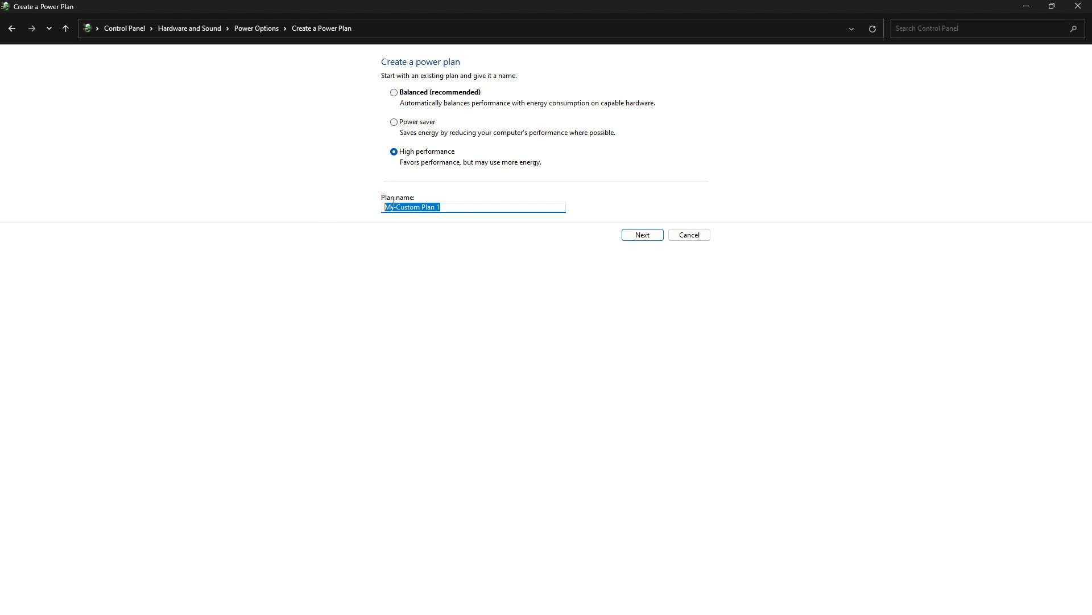
type("Gaming")
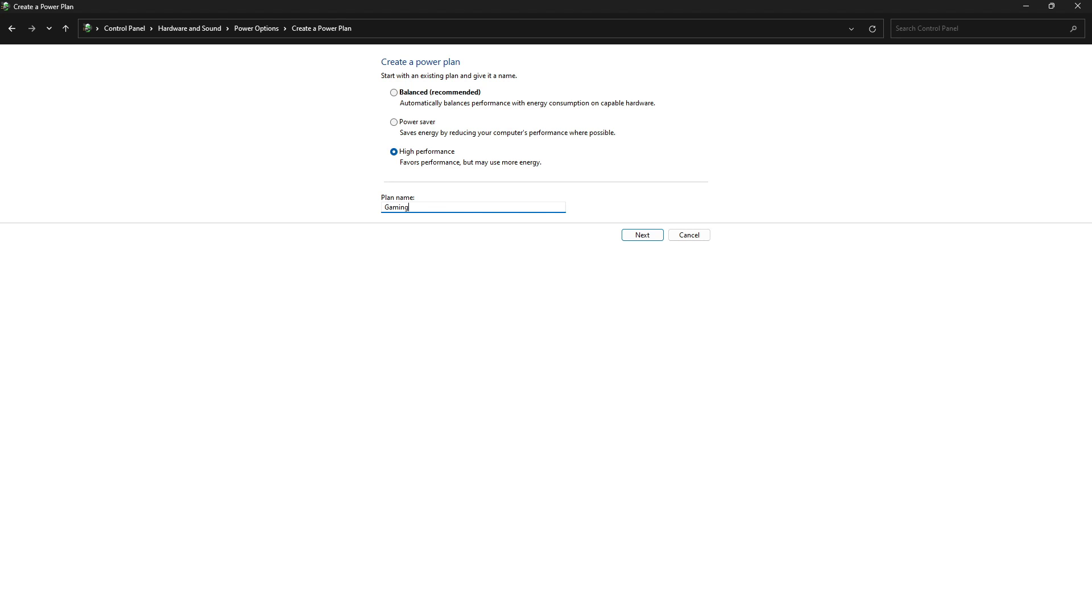
left_click(641, 234)
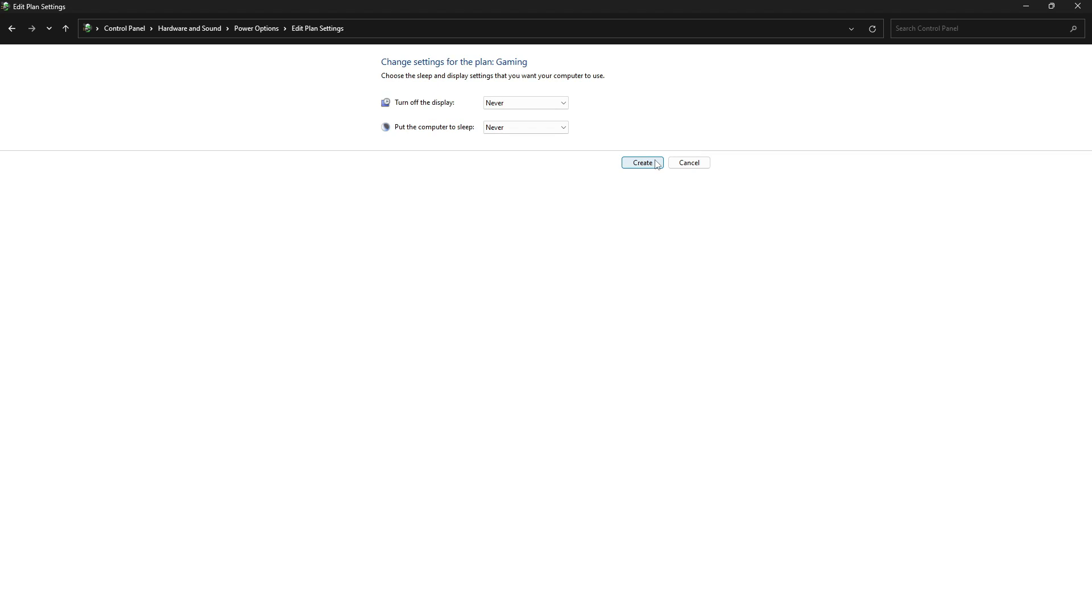
left_click(640, 162)
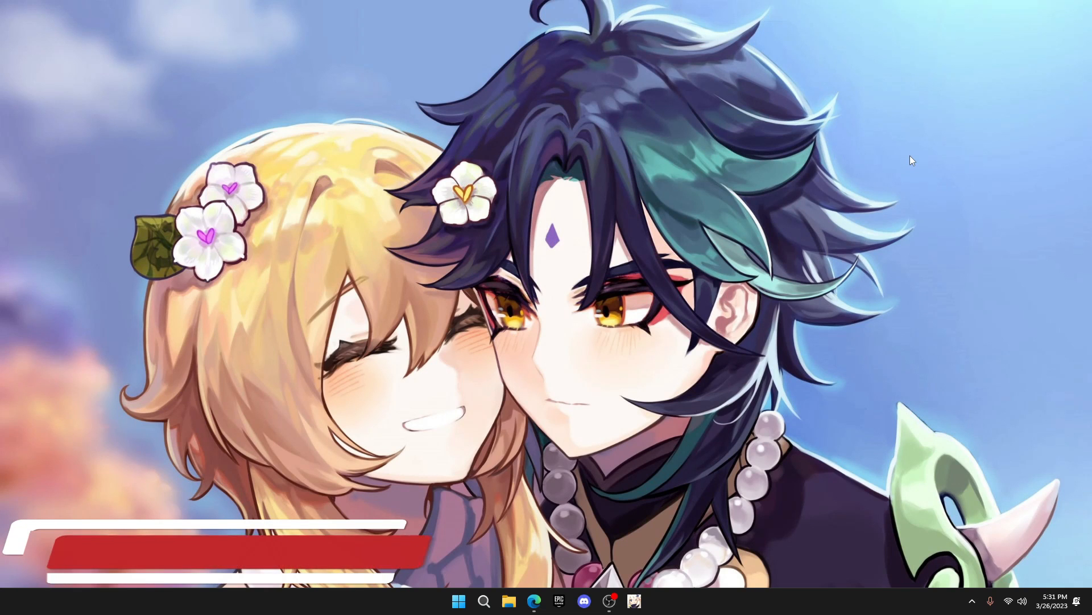
- Disable BlueStacksServices, CCXProcess, Cortana and EpicGamesLauncher in Task Manager's Startup apps
left_click(633, 601)
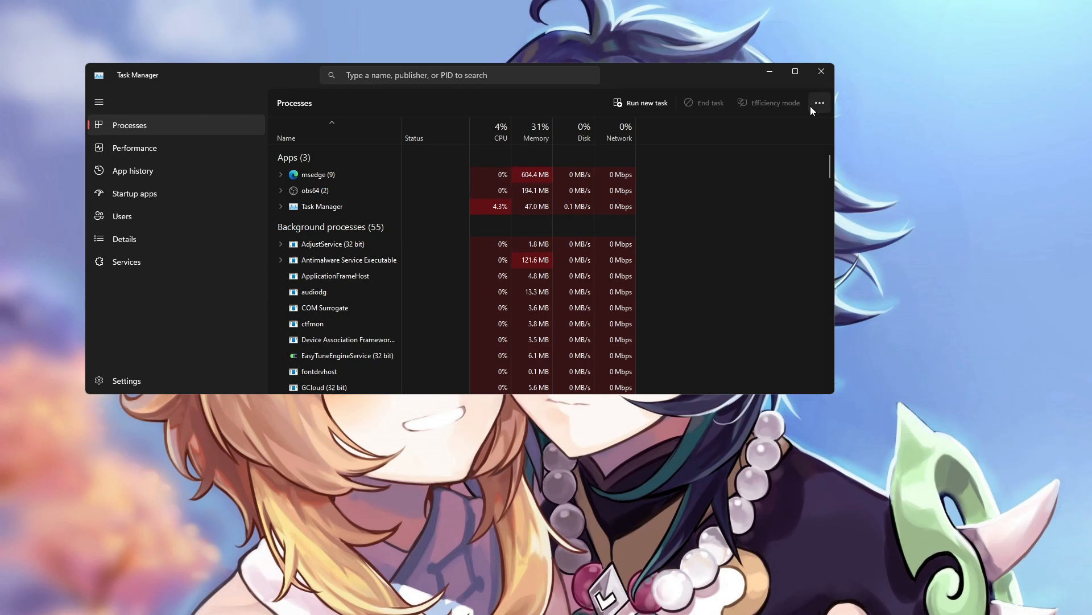
left_click(794, 71)
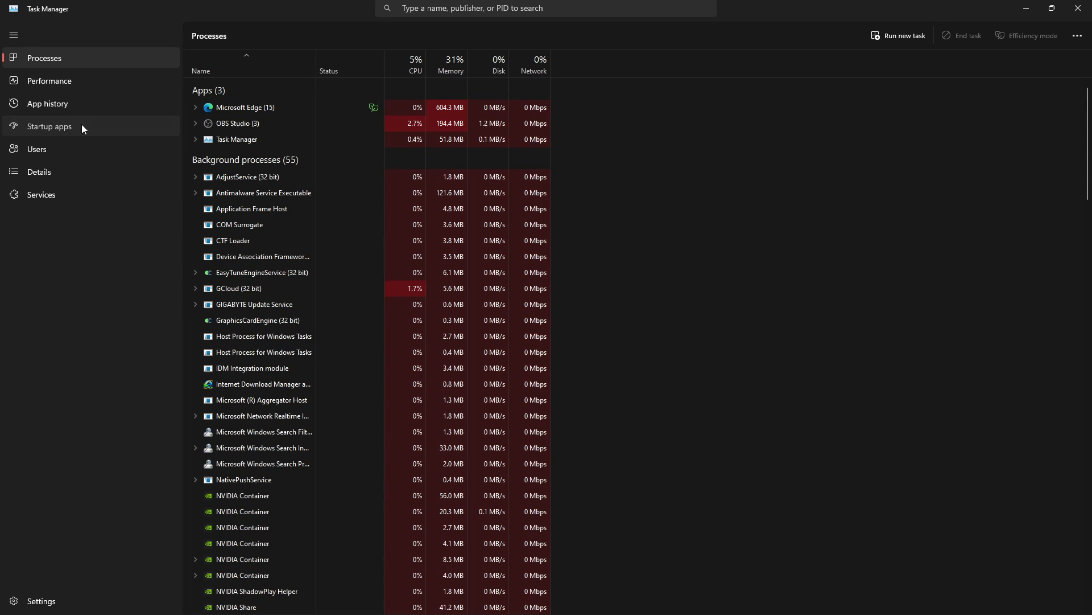
left_click(49, 126)
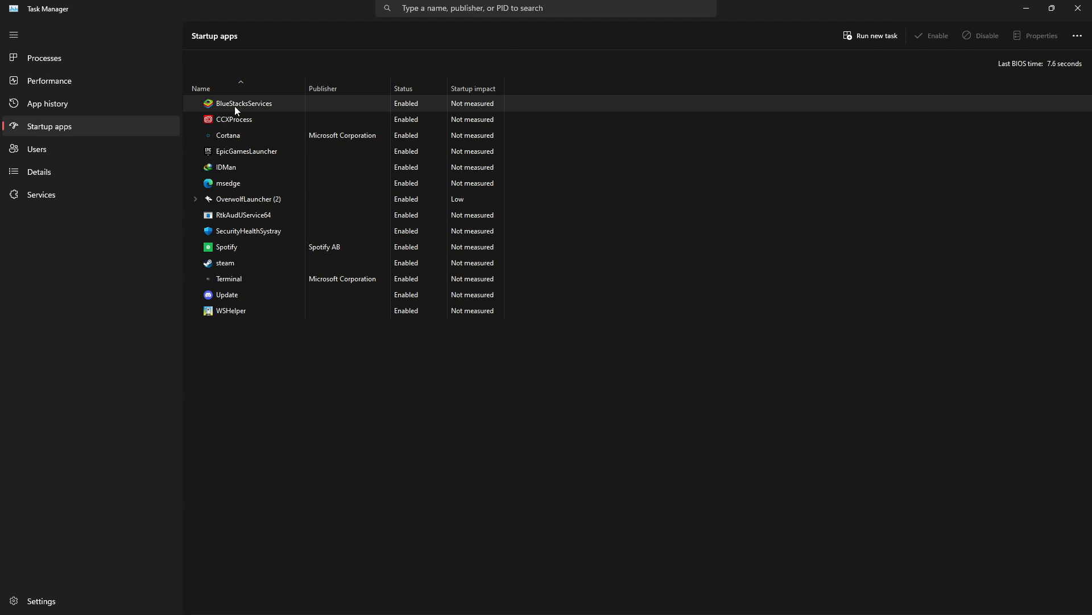
mouse_move(255, 310)
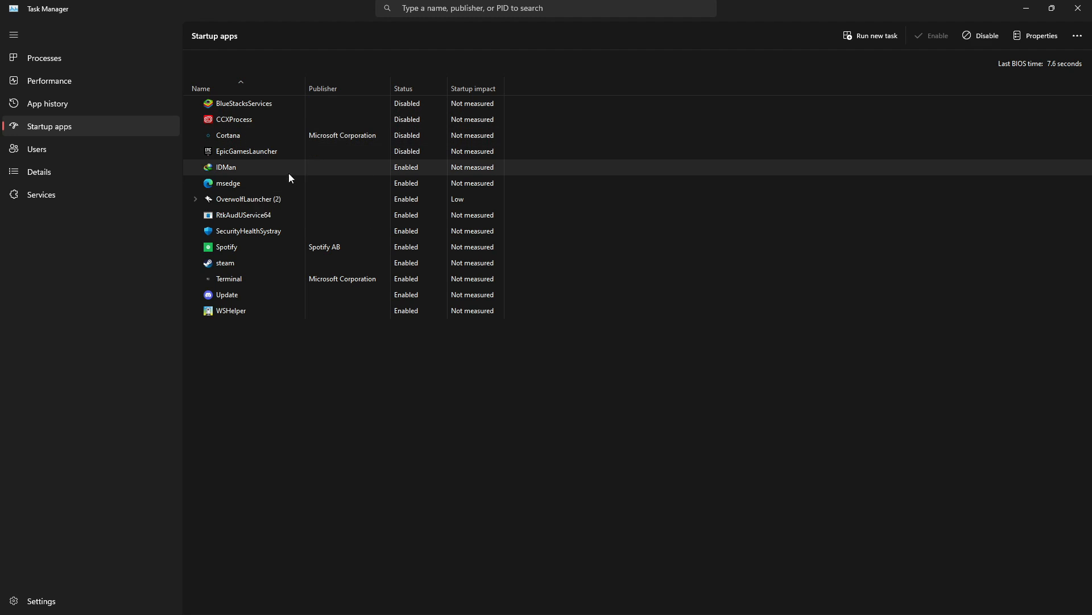
left_click(484, 601)
type("grap")
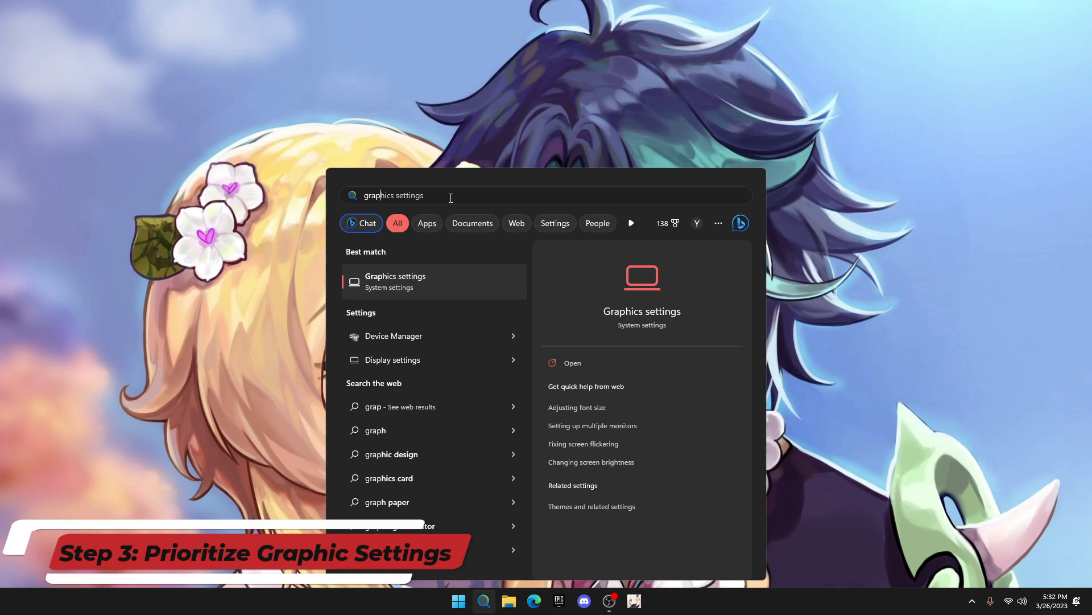
- Open Graphics settings and save High performance as Fortnite's graphics preference
left_click(395, 280)
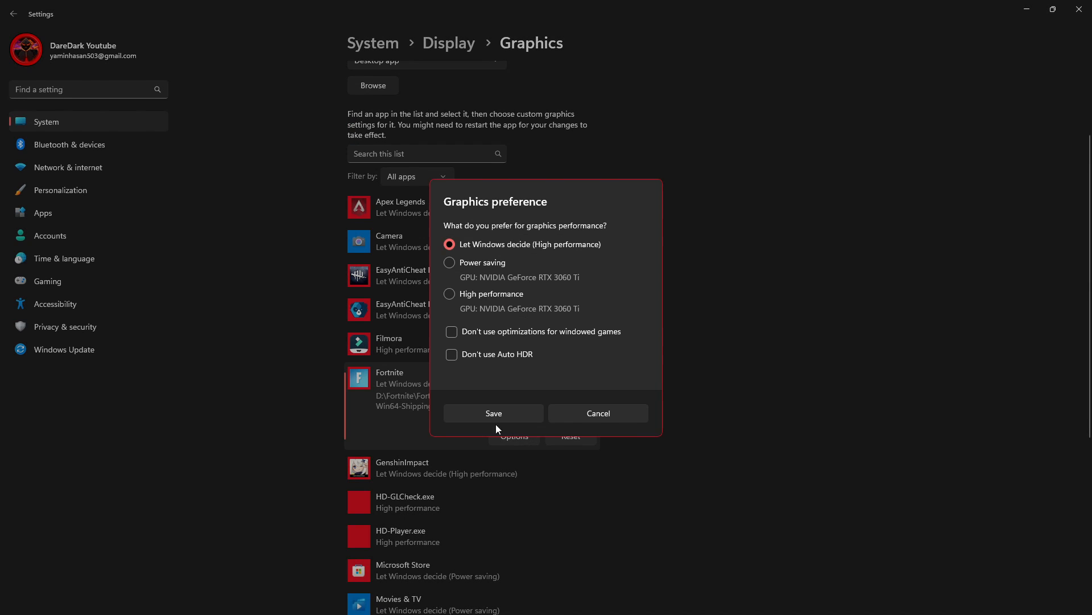
left_click(449, 294)
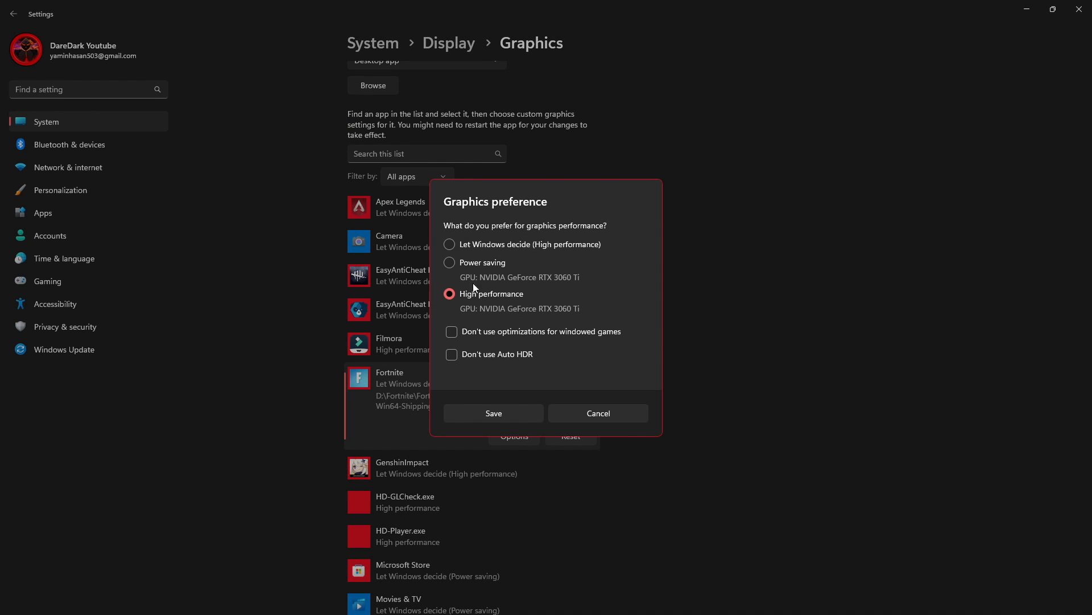
mouse_move(515, 303)
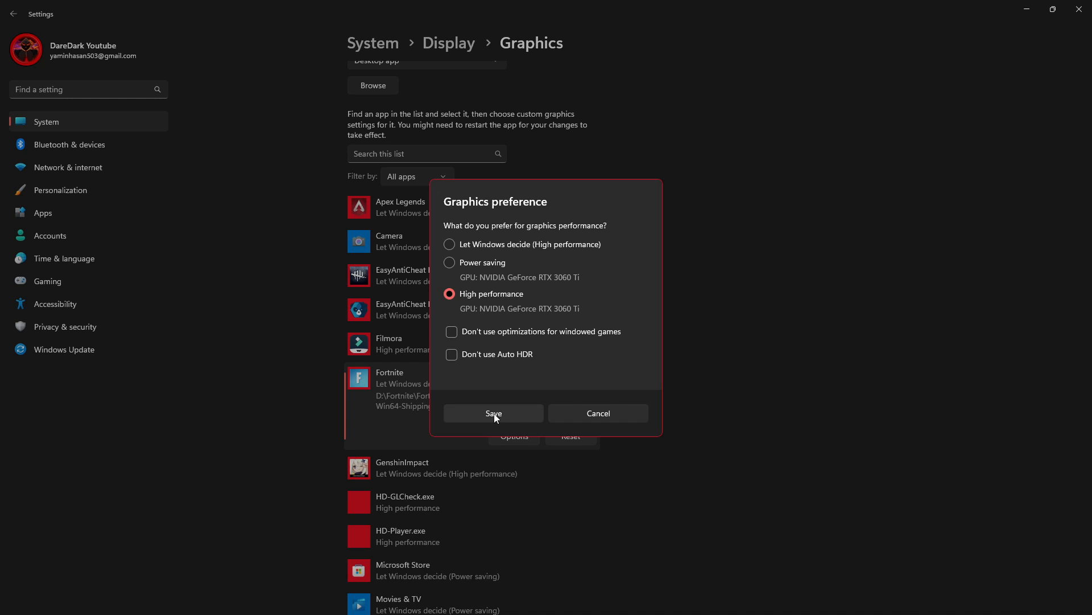
left_click(494, 413)
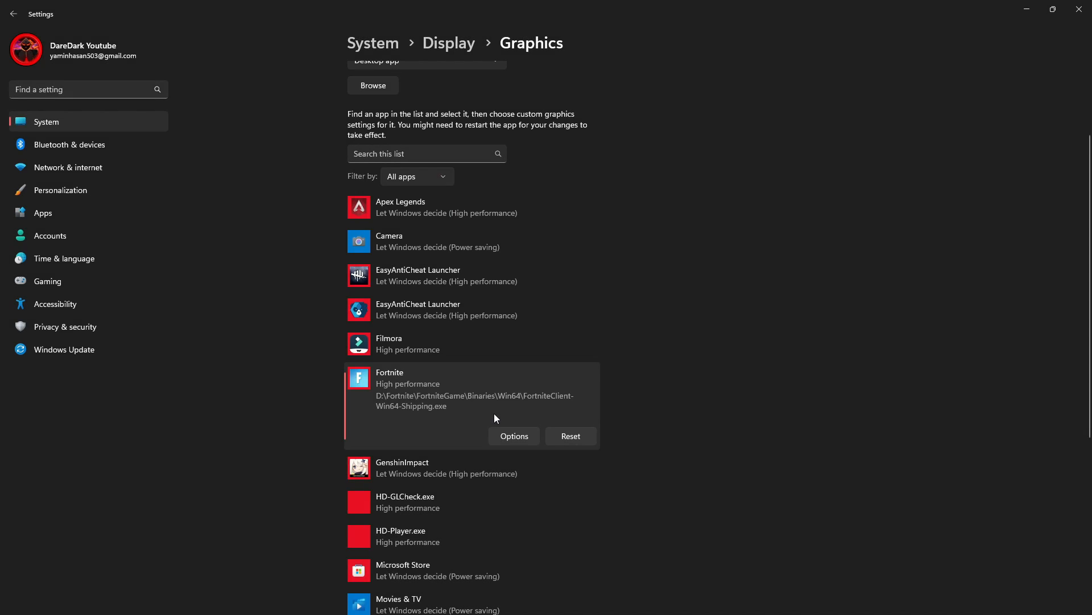
mouse_move(476, 395)
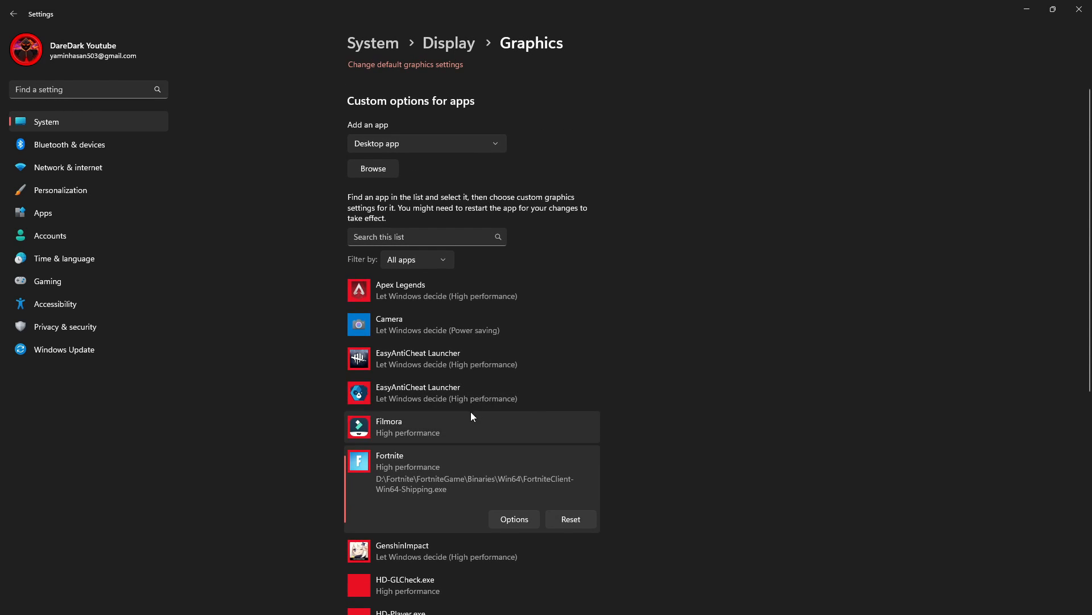
- Add FortniteClient-Win64-Shipping from FortniteGame\Binaries\Win64, then close Settings
left_click(373, 167)
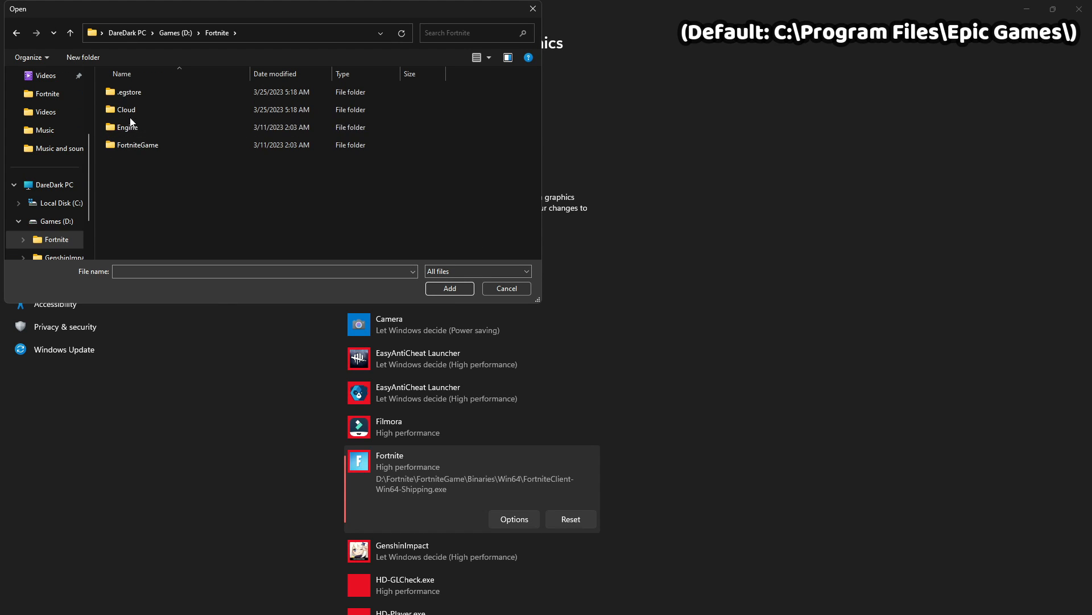
double_click(137, 144)
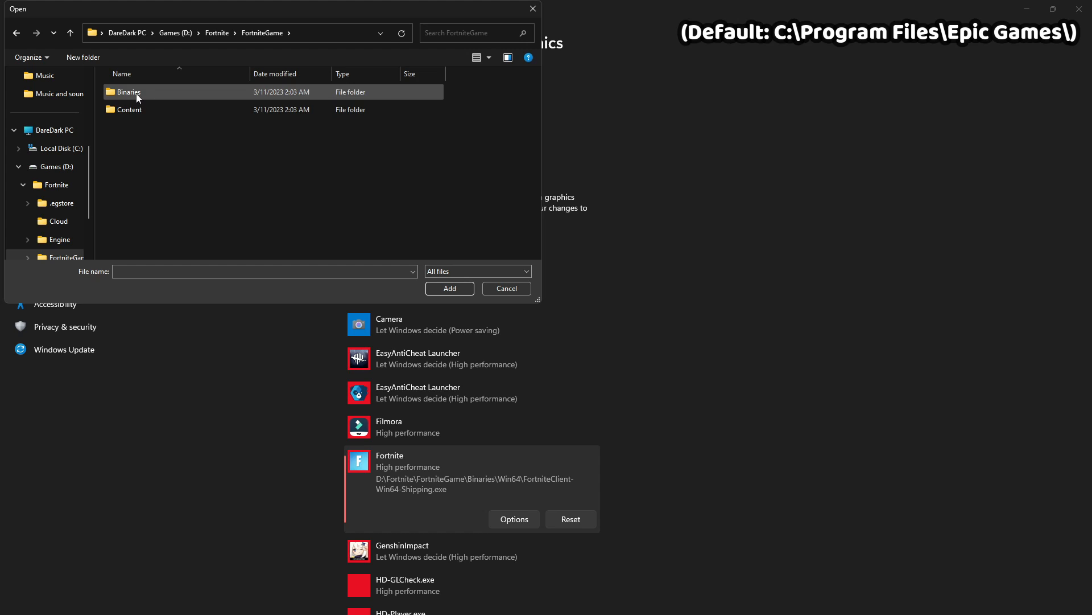
double_click(127, 91)
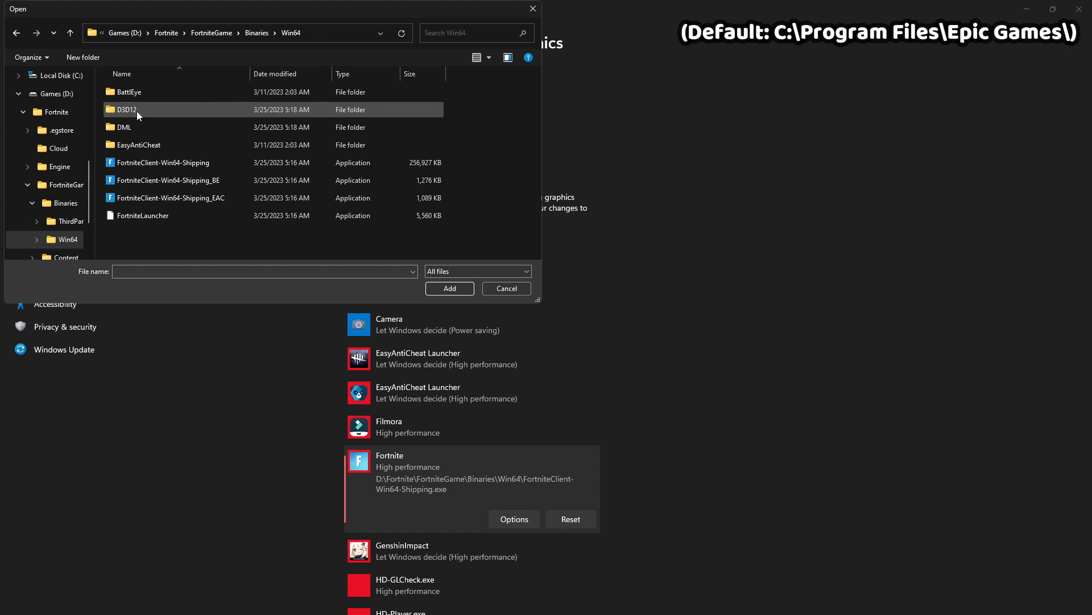
left_click(163, 163)
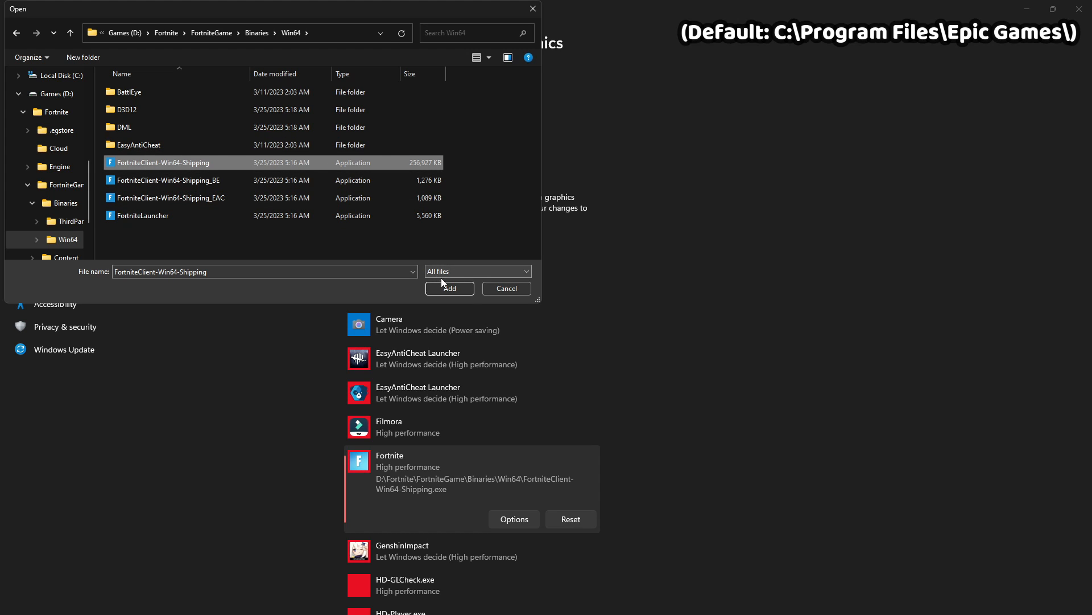
left_click(449, 288)
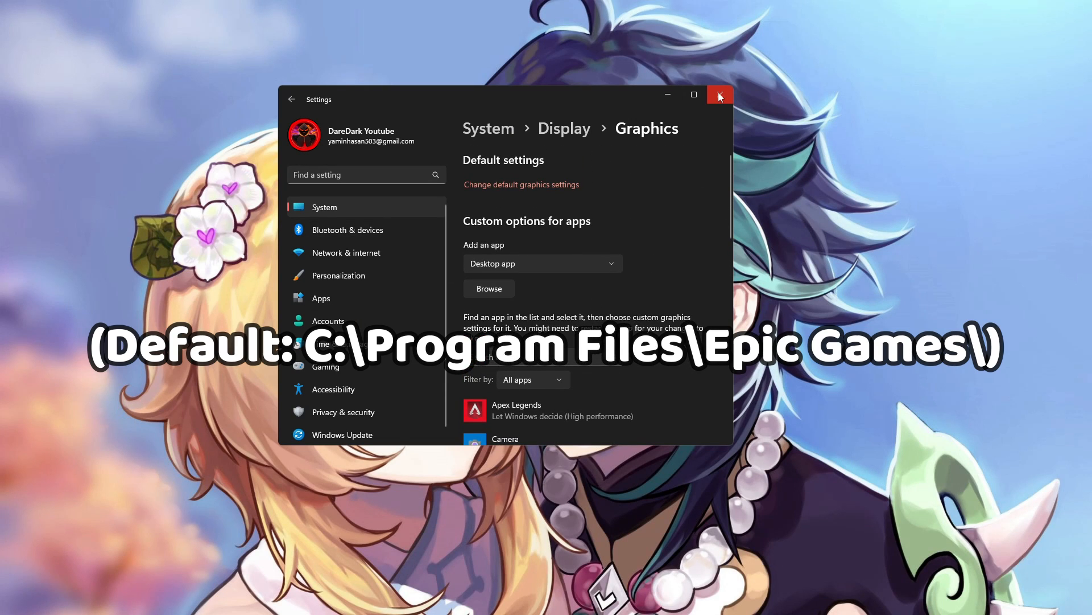
left_click(720, 95)
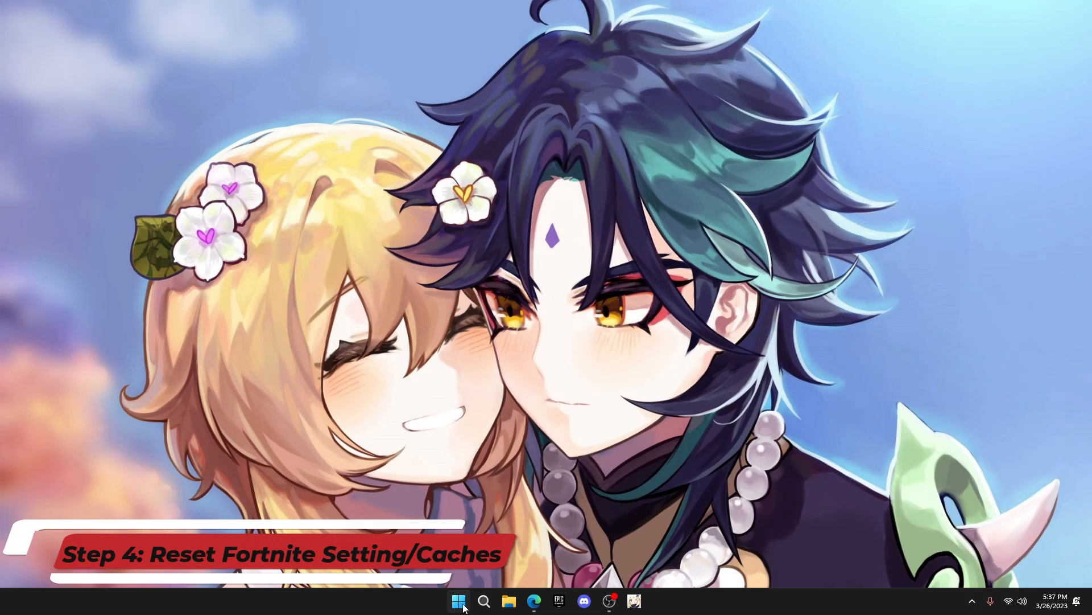
- Open the user profile folder in File Explorer through Run's %USERPROFILE%
left_click(457, 601)
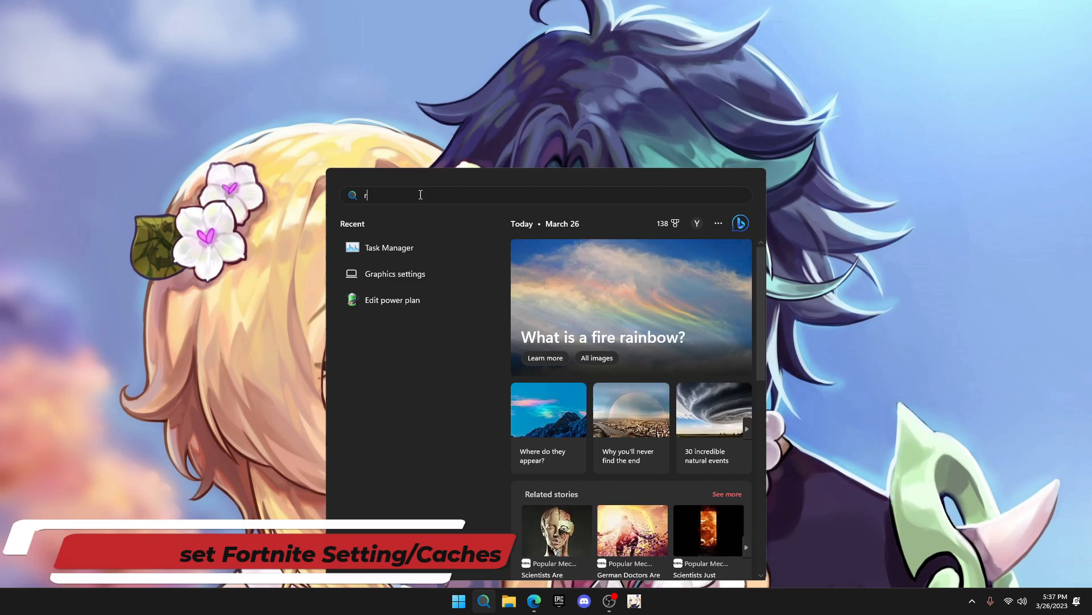
key("win+r")
type("%USERPROFILE%")
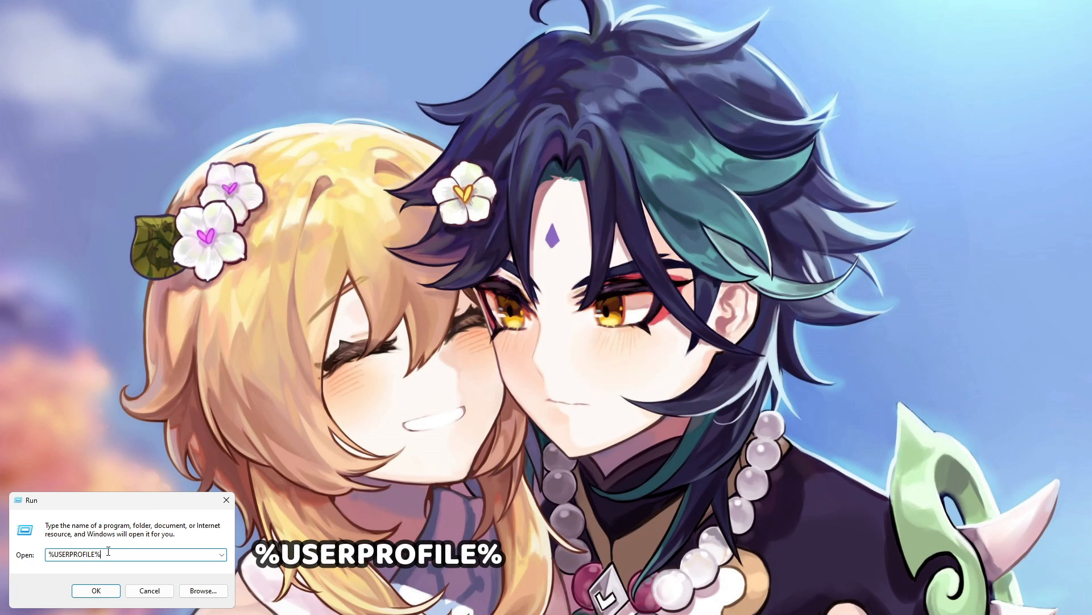
left_click(95, 590)
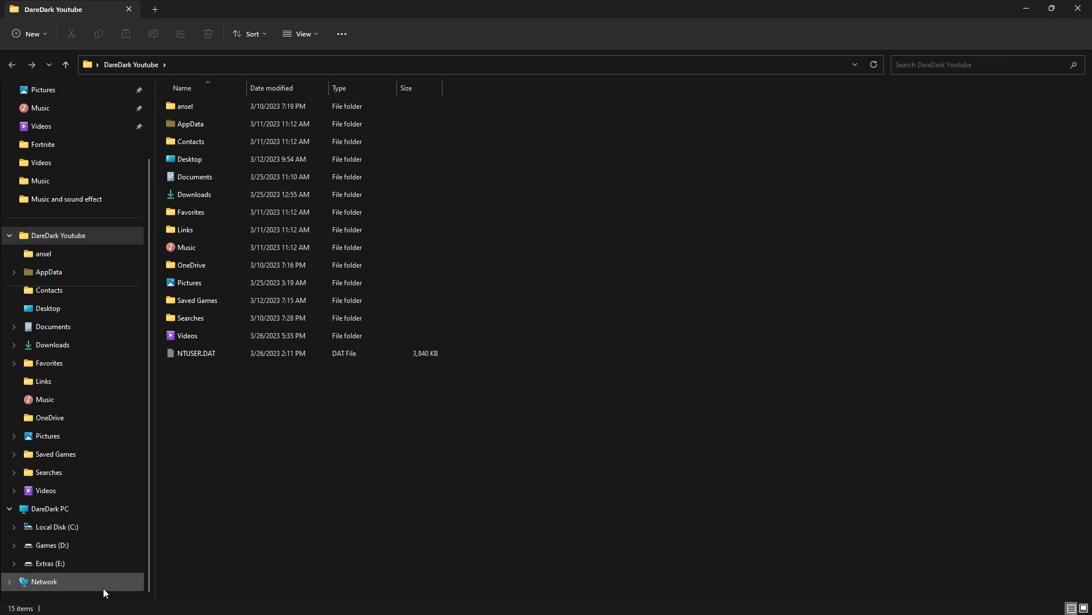
mouse_move(556, 175)
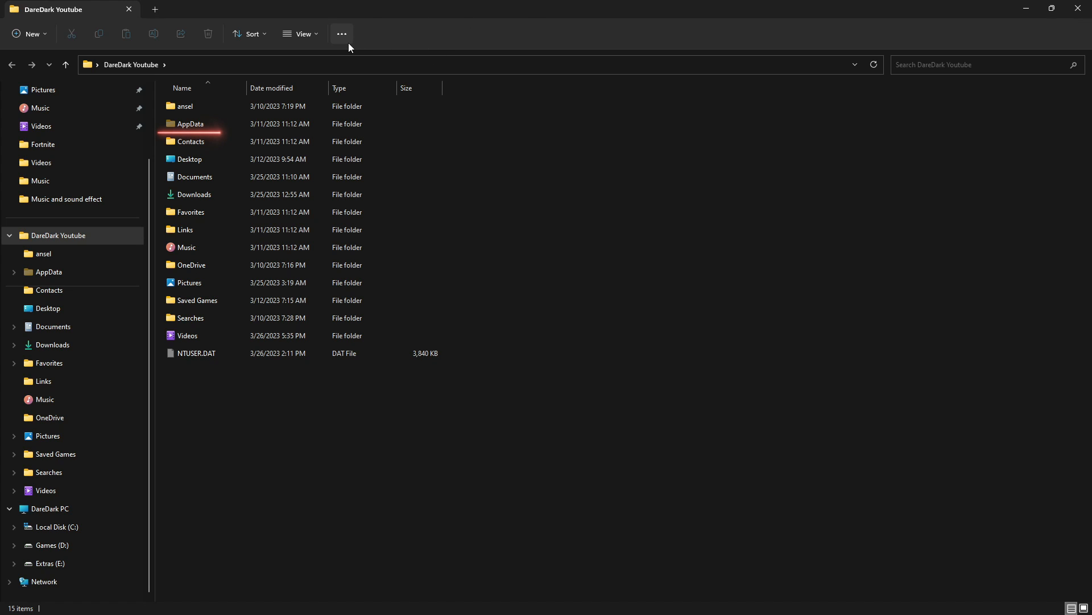
left_click(195, 176)
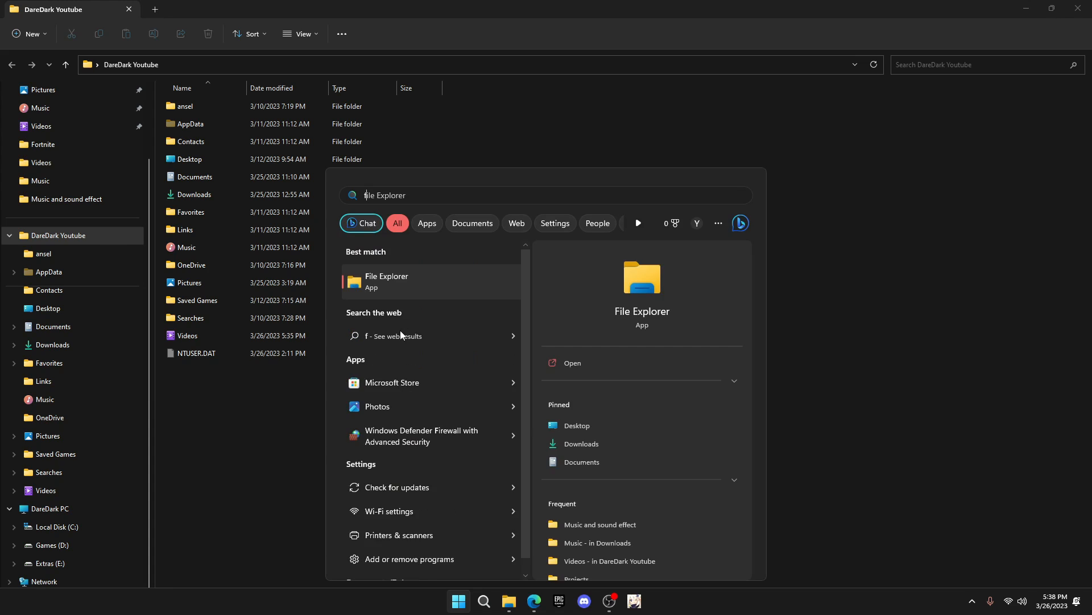
- Turn on 'Show hidden files, folders, and drives' in File Explorer Options
type("folder")
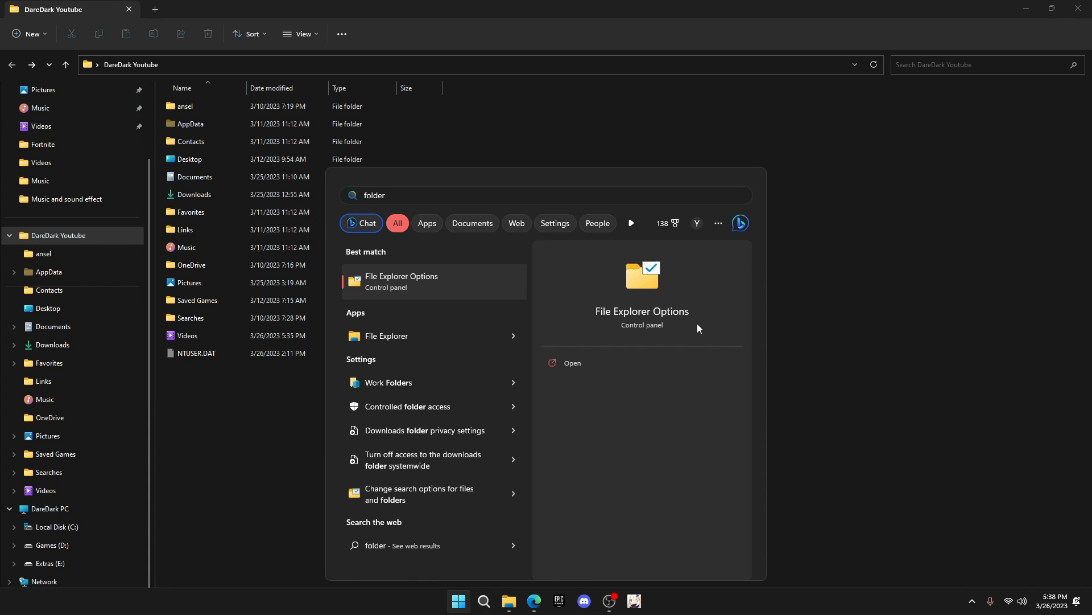
mouse_move(394, 289)
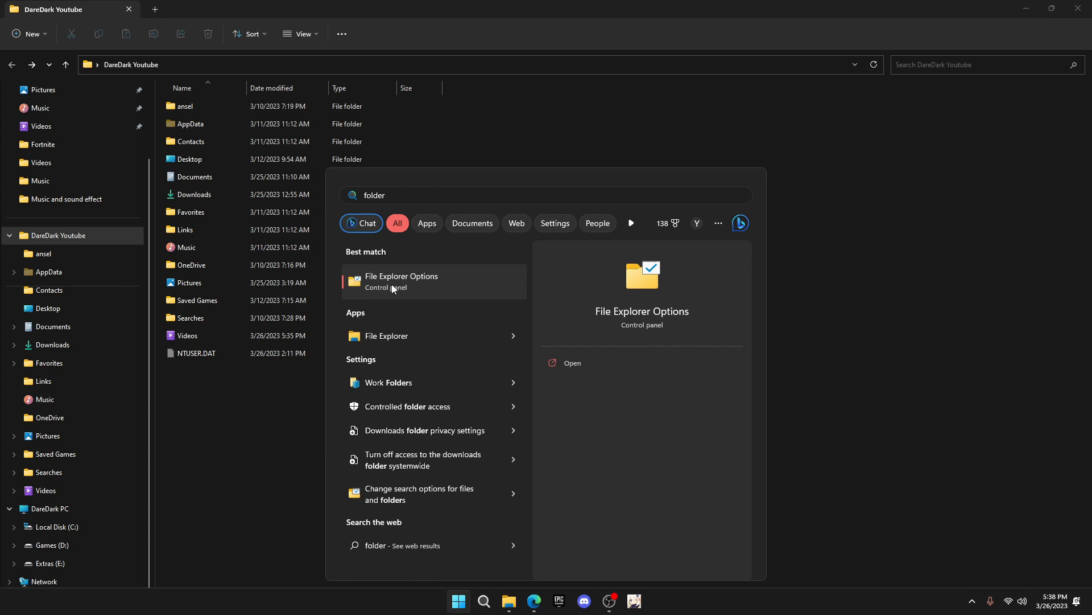
left_click(401, 282)
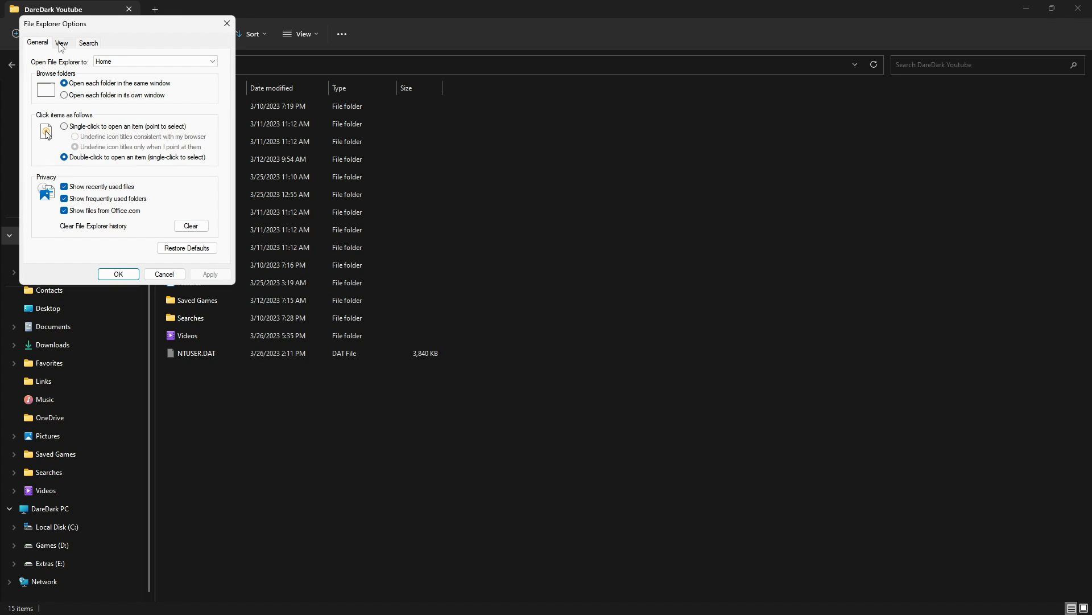
left_click(62, 42)
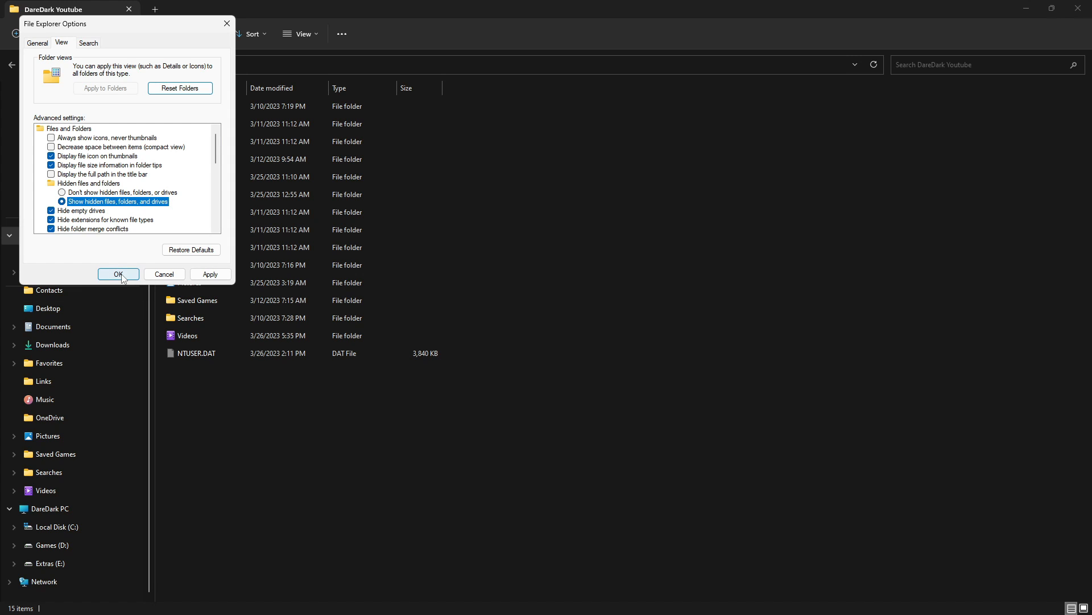
left_click(117, 273)
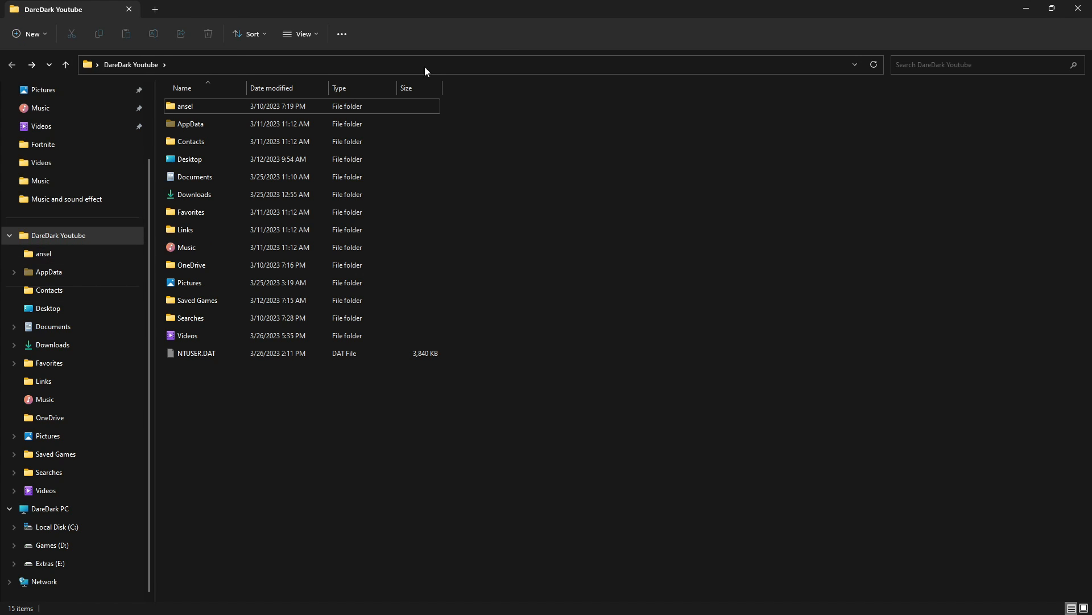
- Permanently delete FortniteGame from AppData\Local, then close File Explorer
left_click(190, 123)
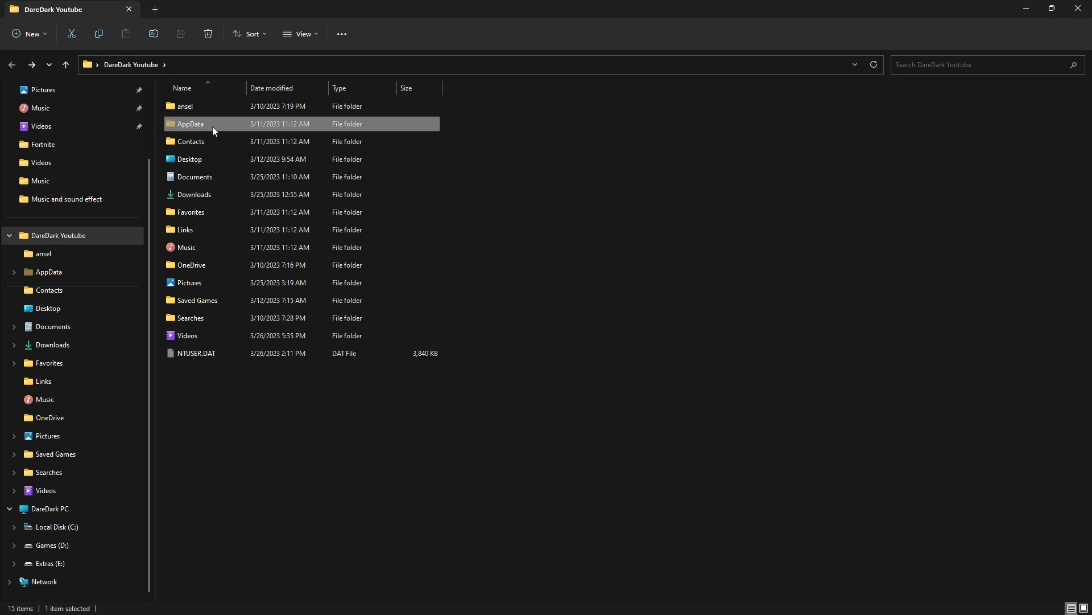
double_click(190, 123)
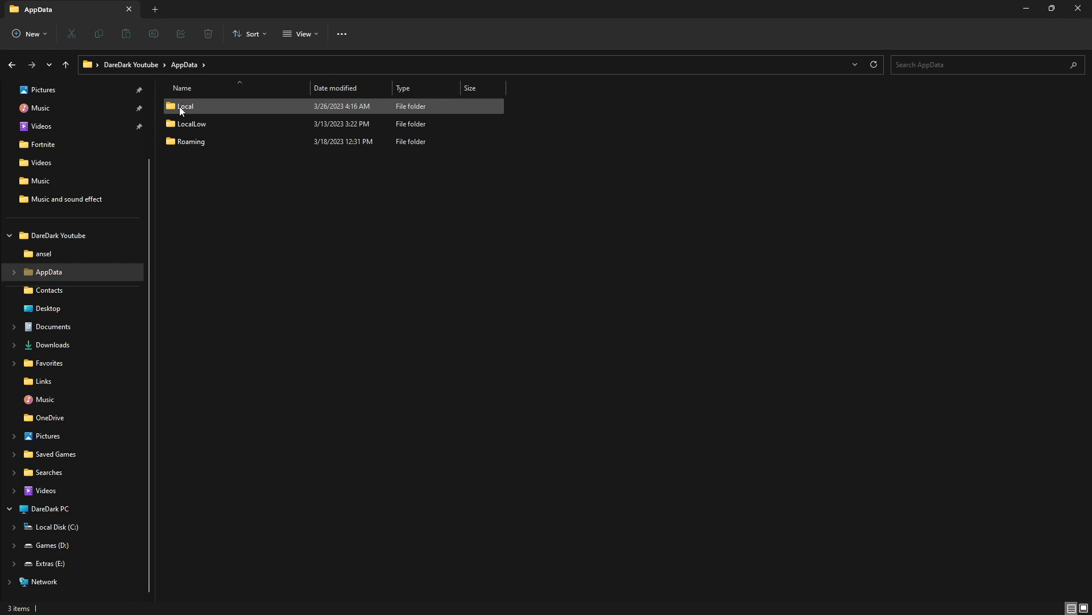
double_click(185, 106)
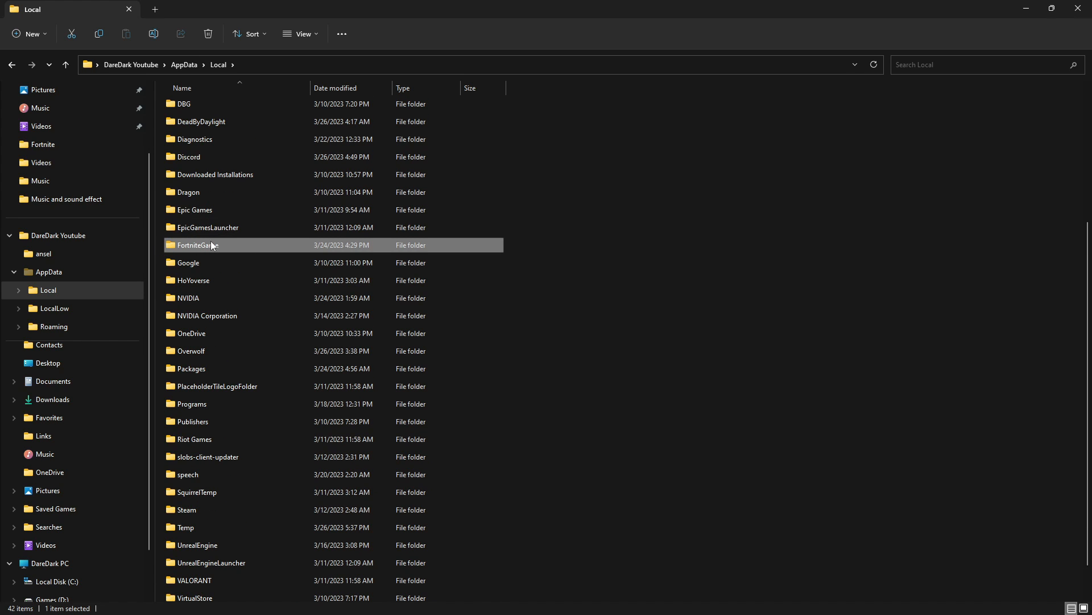
key("shift+delete")
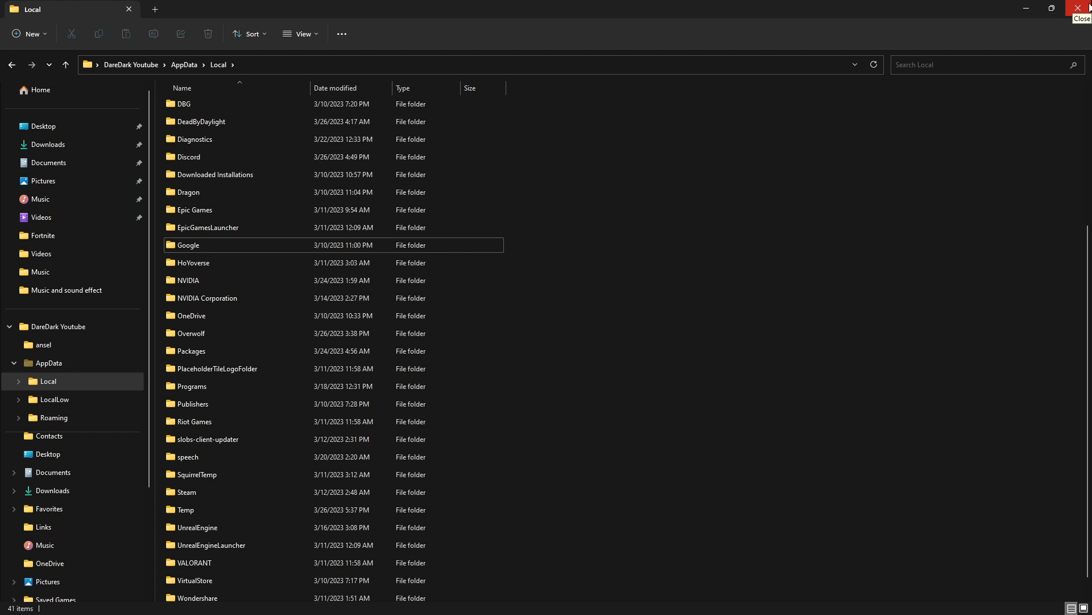
left_click(1083, 9)
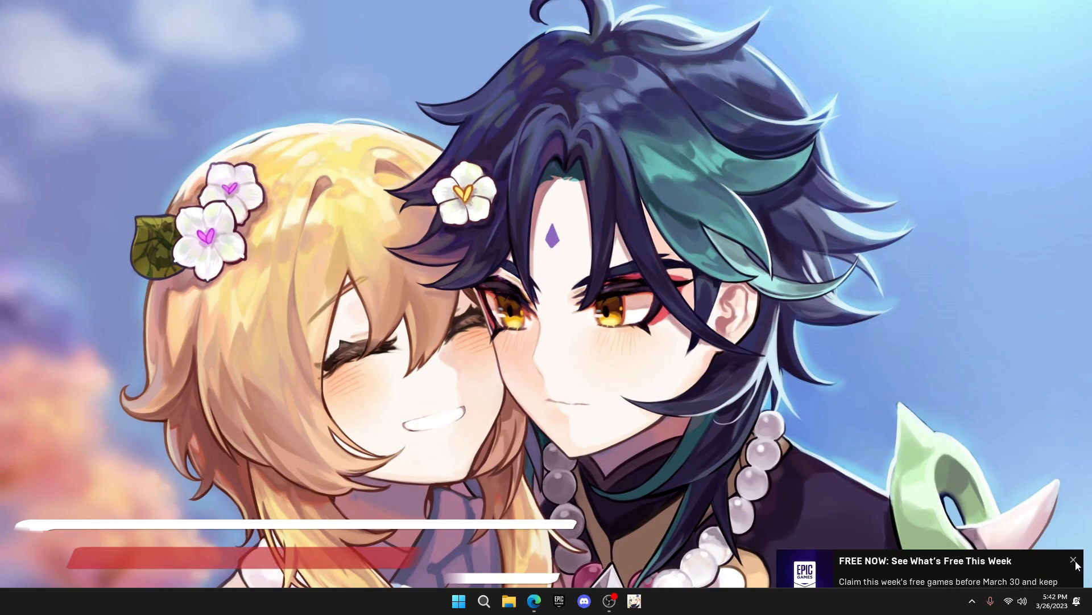
- Enable Fortnite's additional command line arguments with 'FeatureLevelEs31', then return to the store
left_click(558, 600)
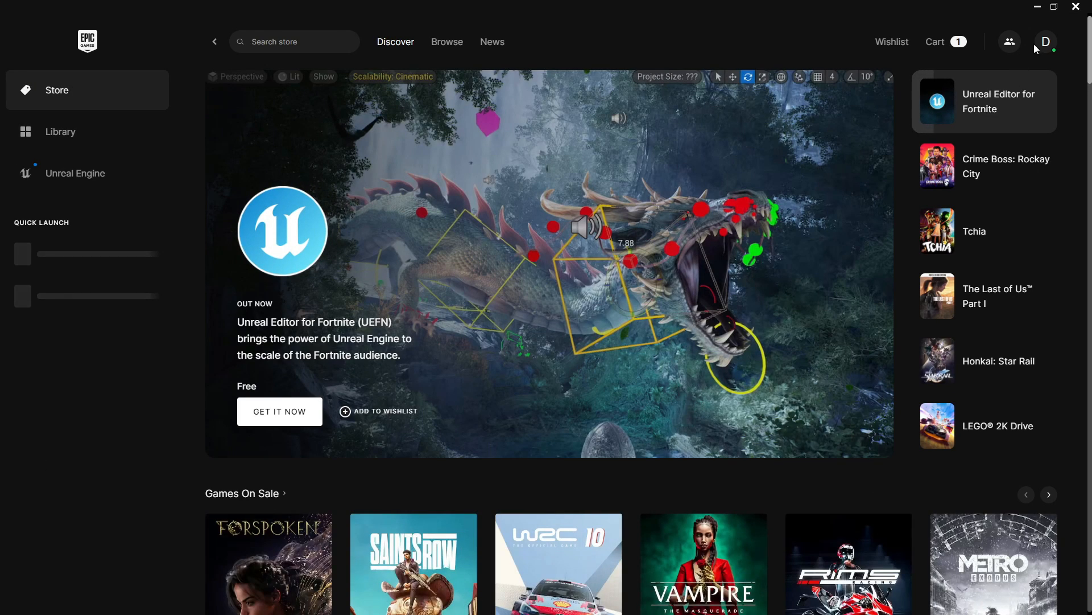
left_click(1044, 41)
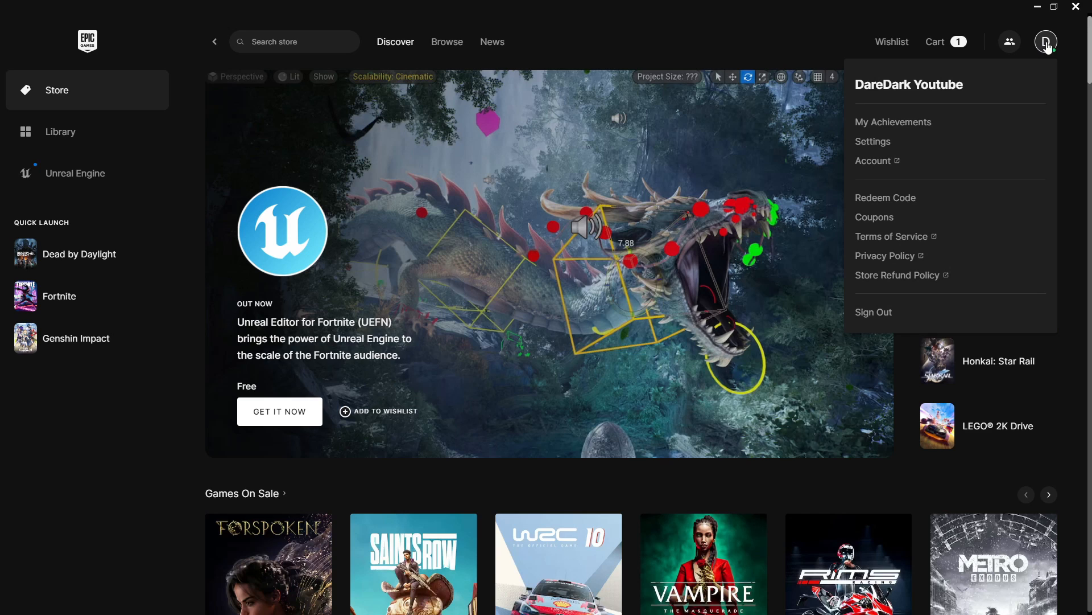
left_click(872, 142)
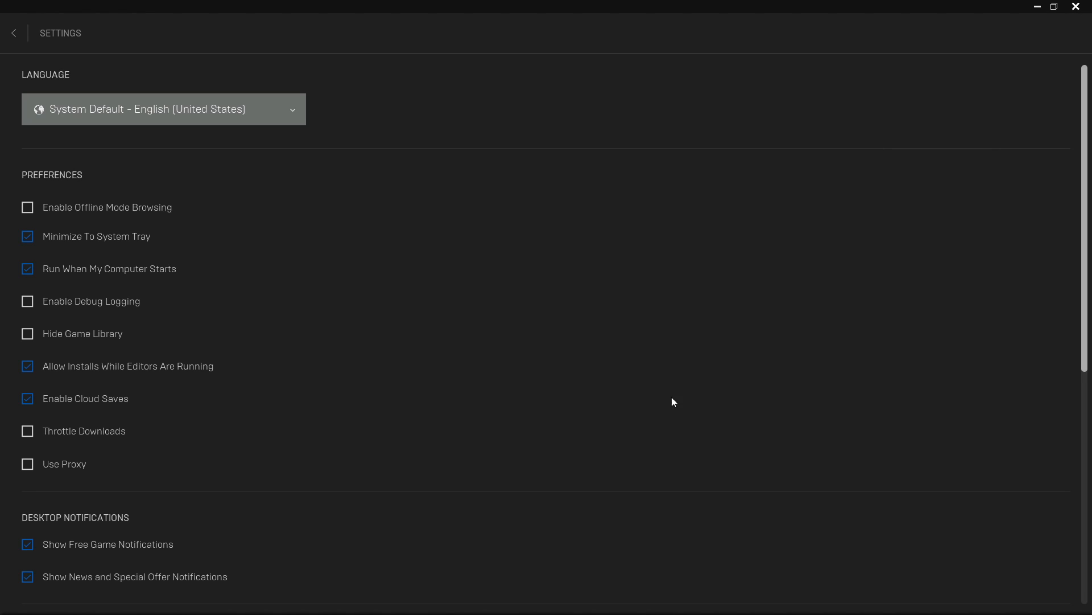
scroll("down", 3)
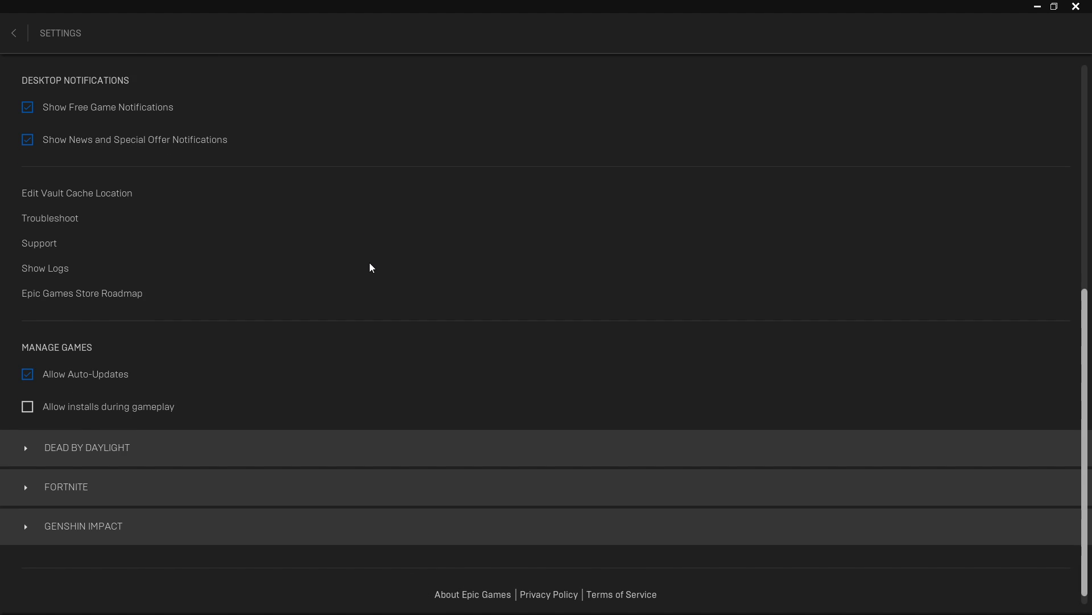
left_click(65, 486)
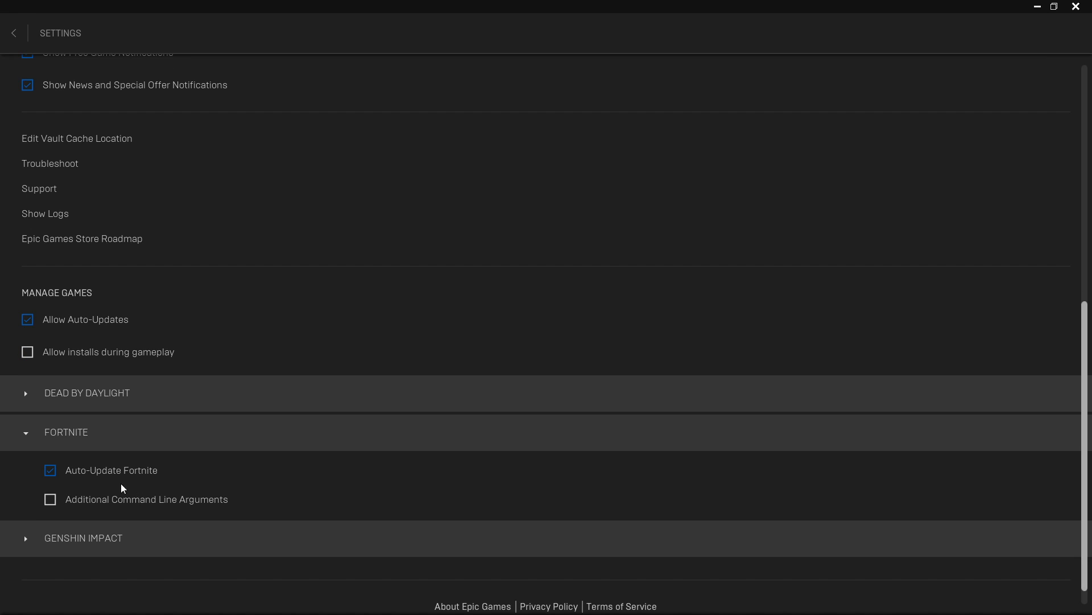
left_click(50, 499)
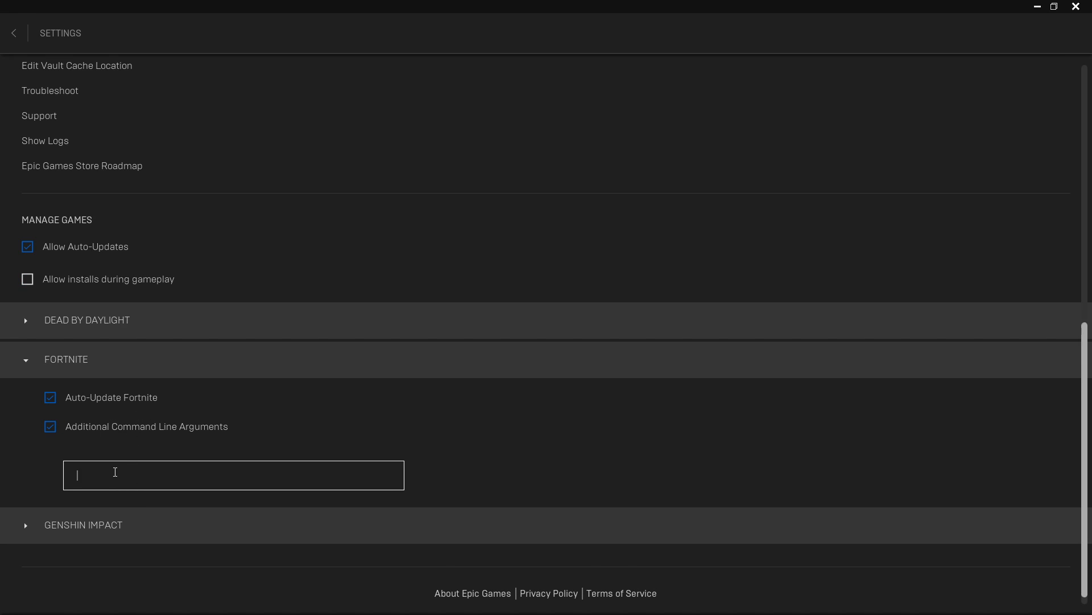
type("FeatureLevelEs31")
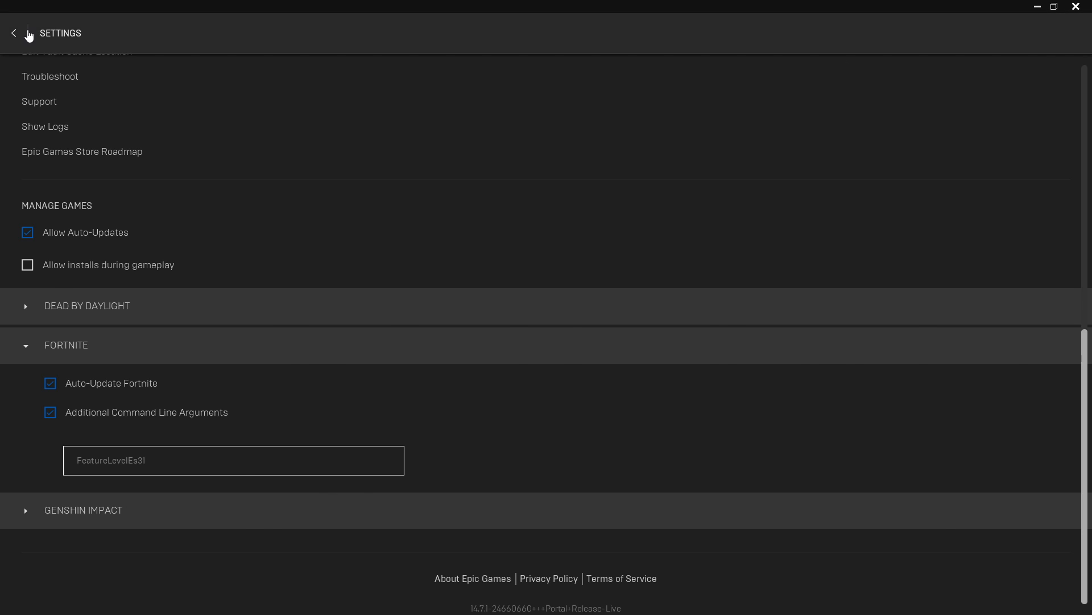
left_click(13, 33)
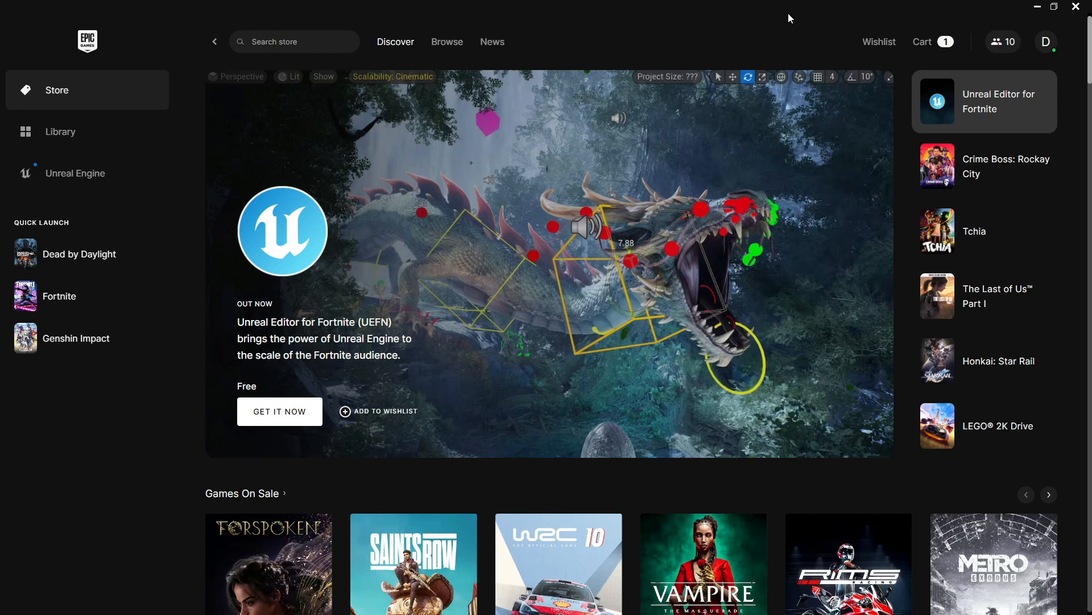
- Open Fortnite's Installation Options from the Library and toggle High Resolution Textures off and on
left_click(60, 132)
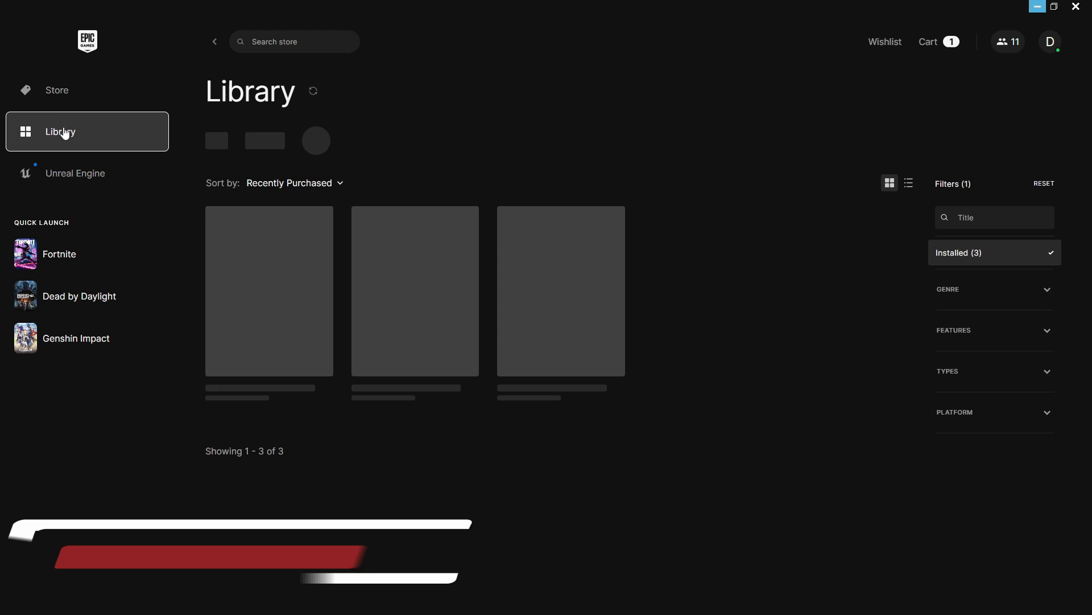
left_click(615, 382)
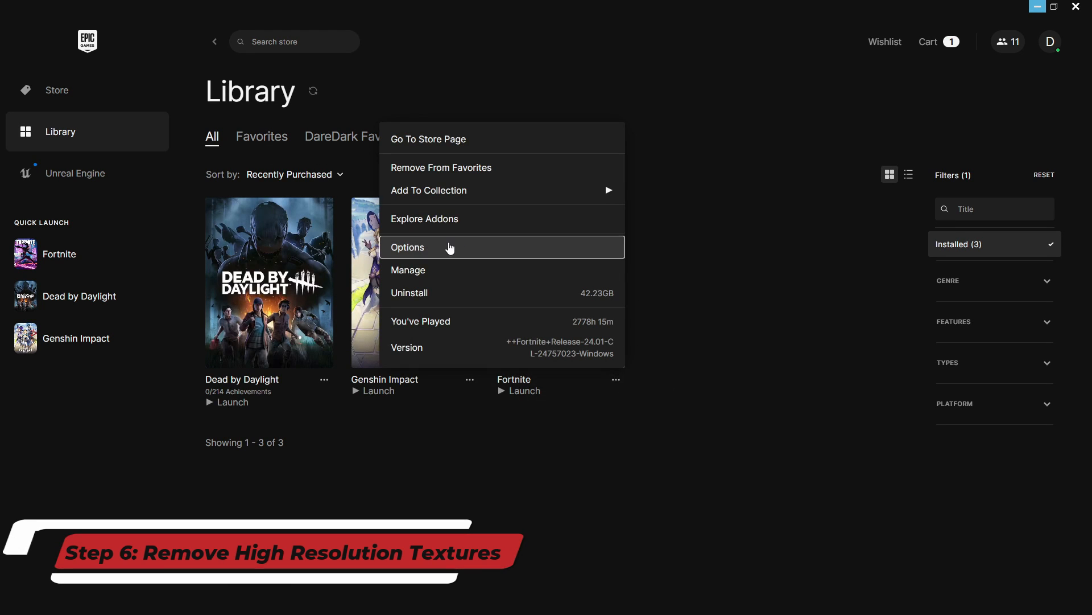
left_click(407, 247)
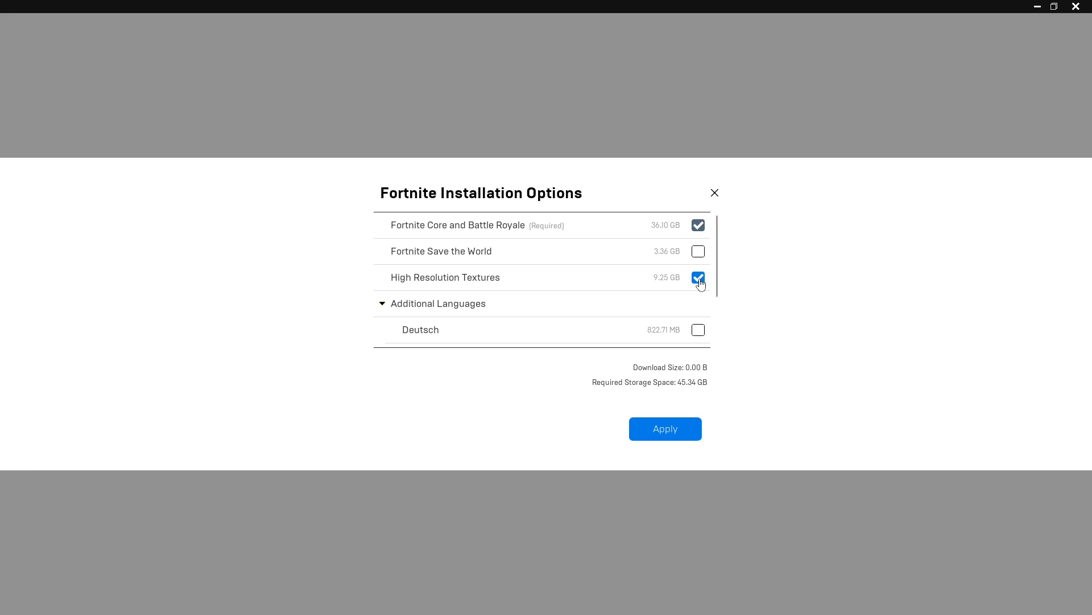
left_click(698, 277)
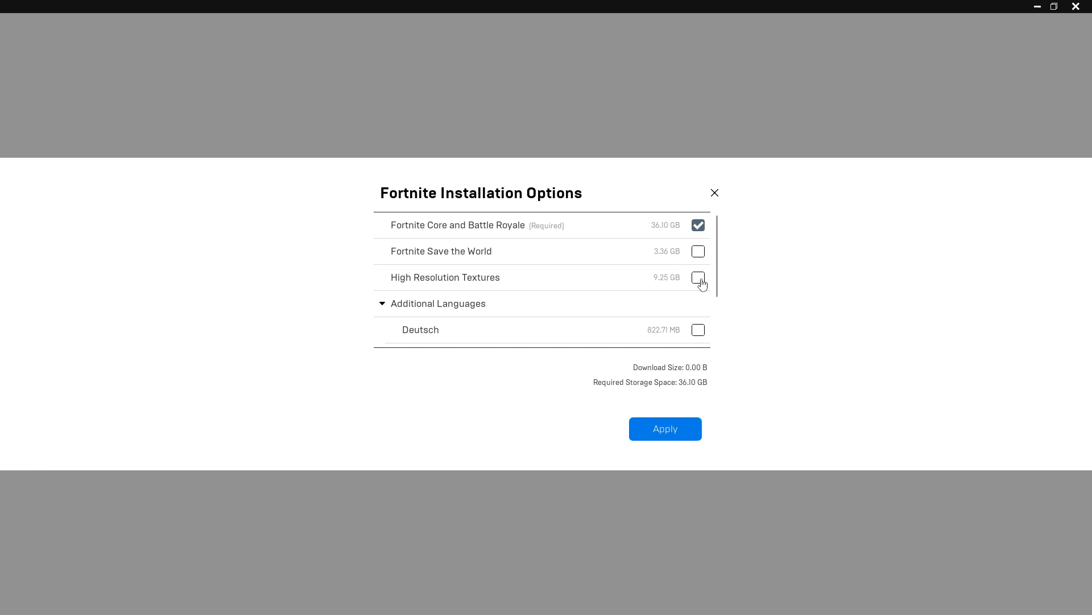
left_click(698, 278)
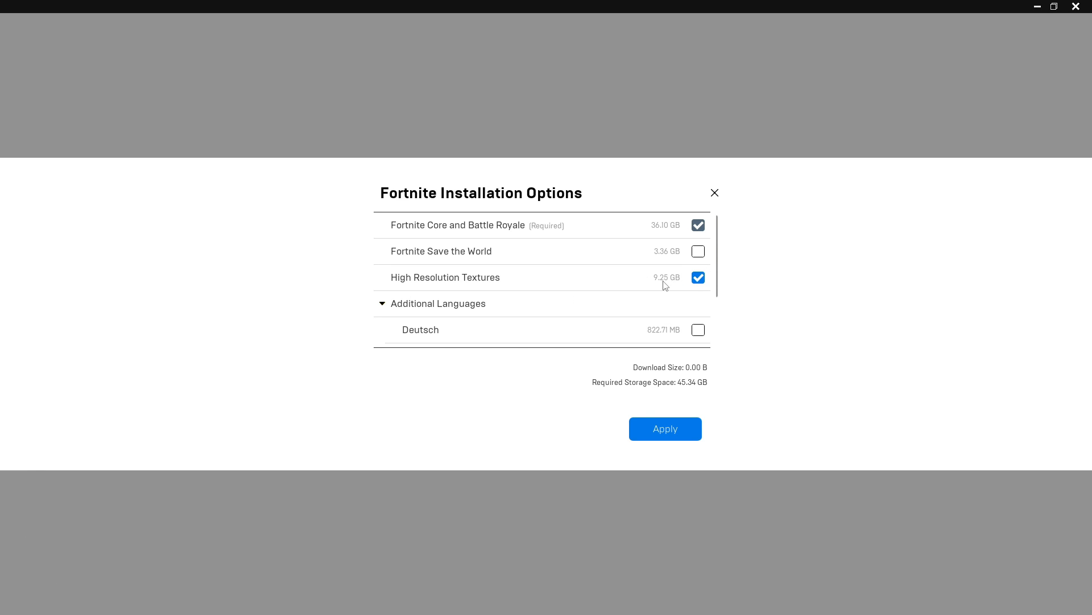
left_click(714, 192)
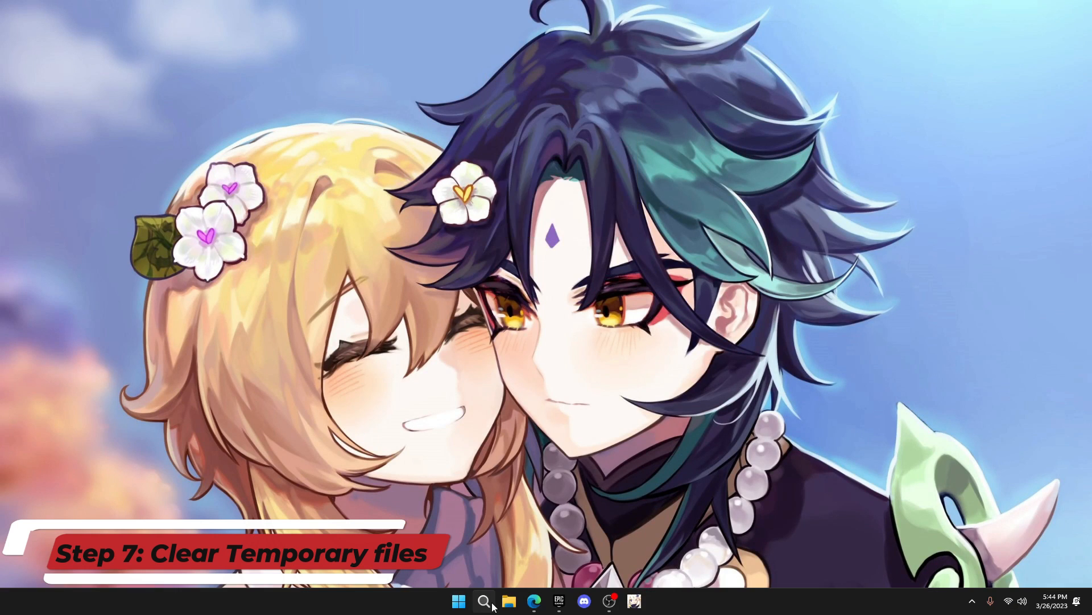
- Search 'temp' and remove temporary files with Downloads left unchecked
left_click(483, 600)
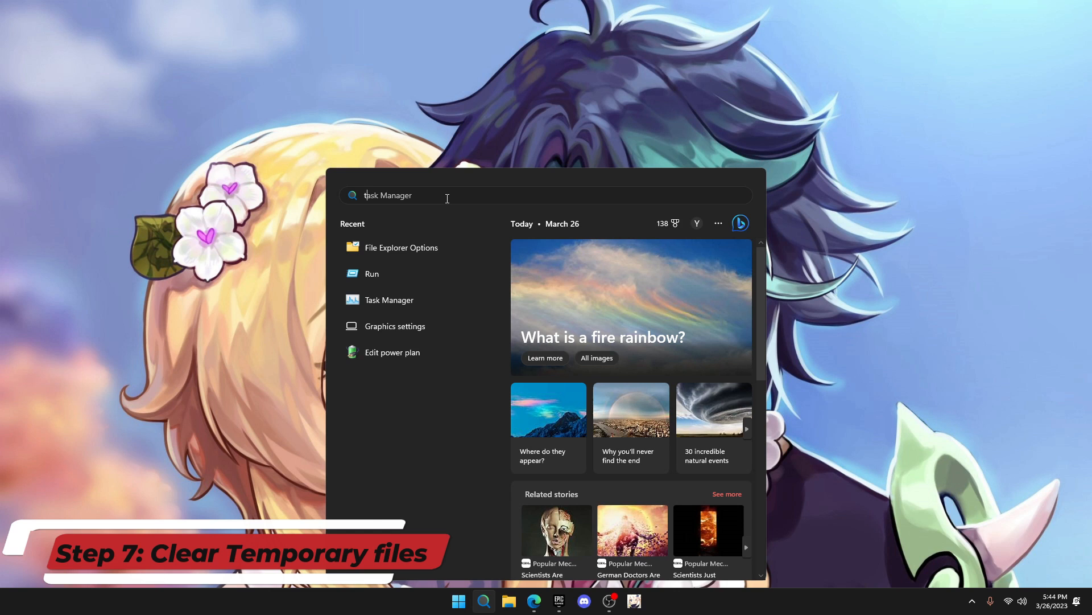
type("temp")
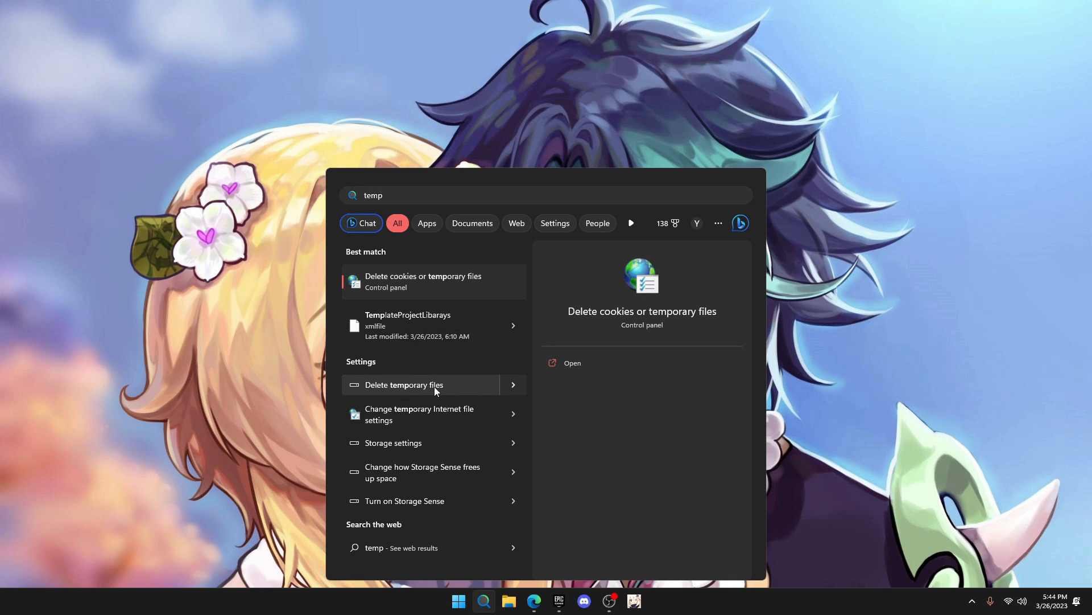
left_click(404, 384)
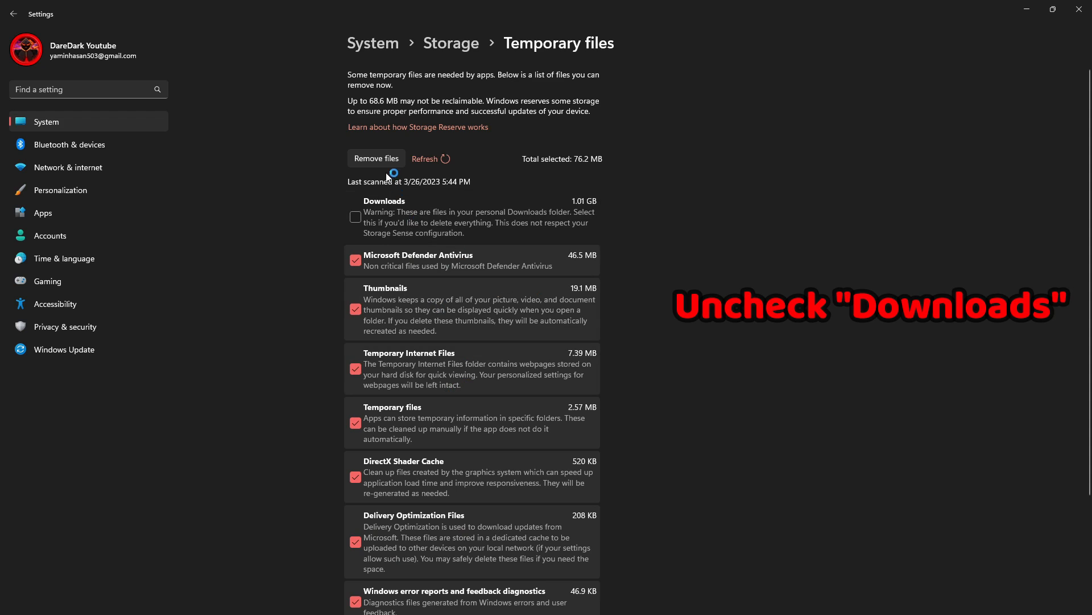
mouse_move(558, 160)
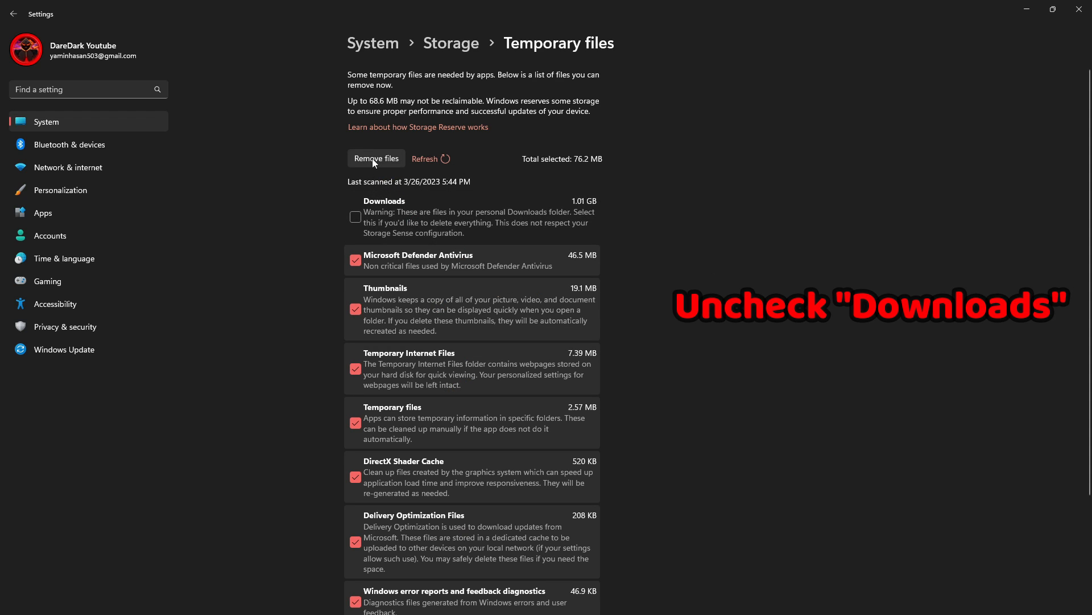
left_click(376, 159)
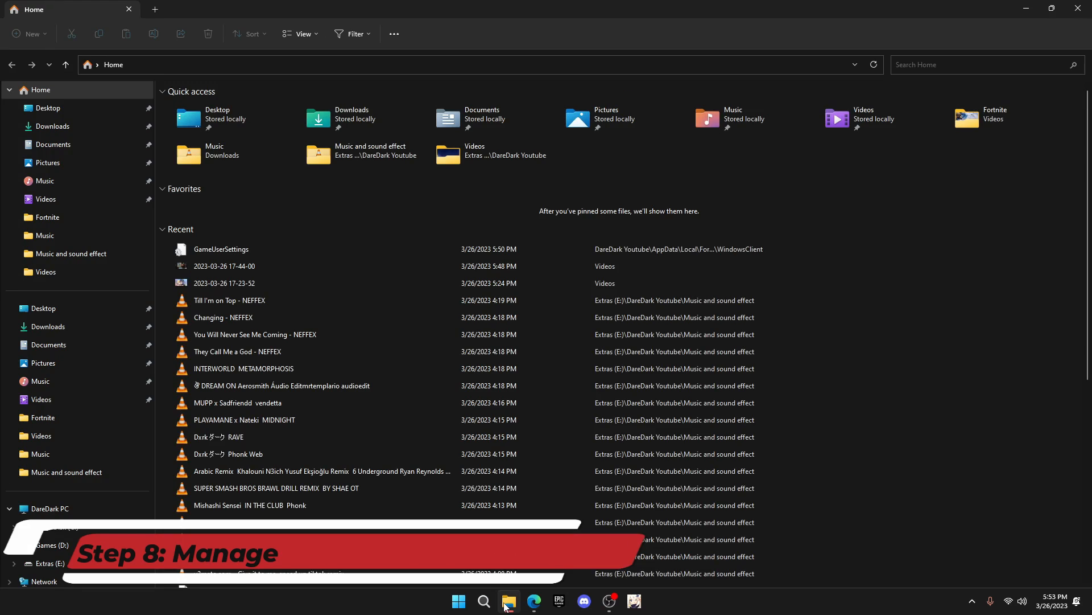
- Set This PC's Performance Options to 'Adjust for best performance' and apply
scroll("down", 3)
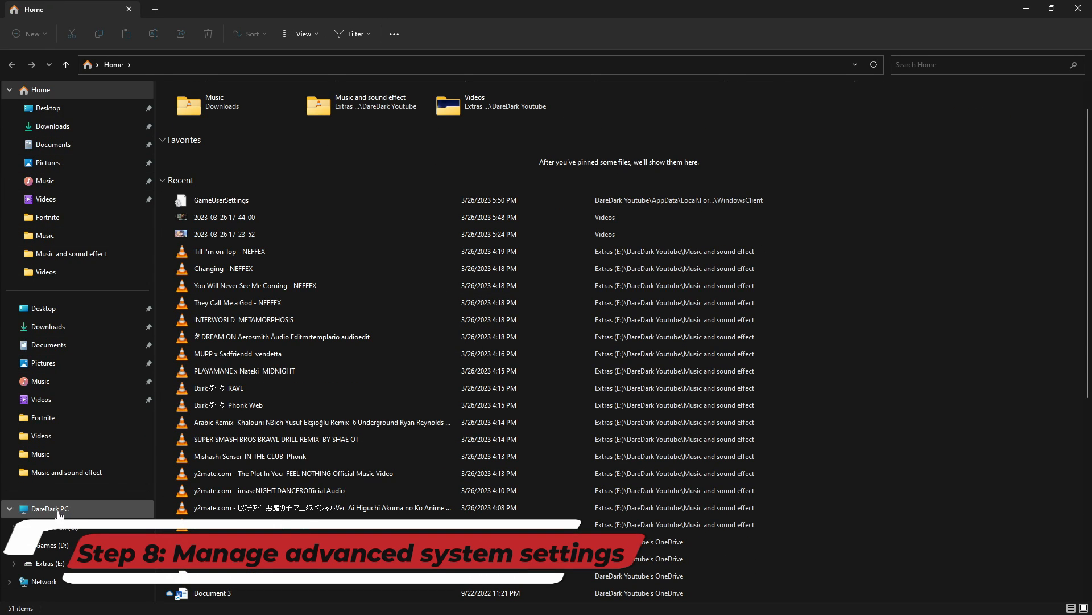
right_click(47, 508)
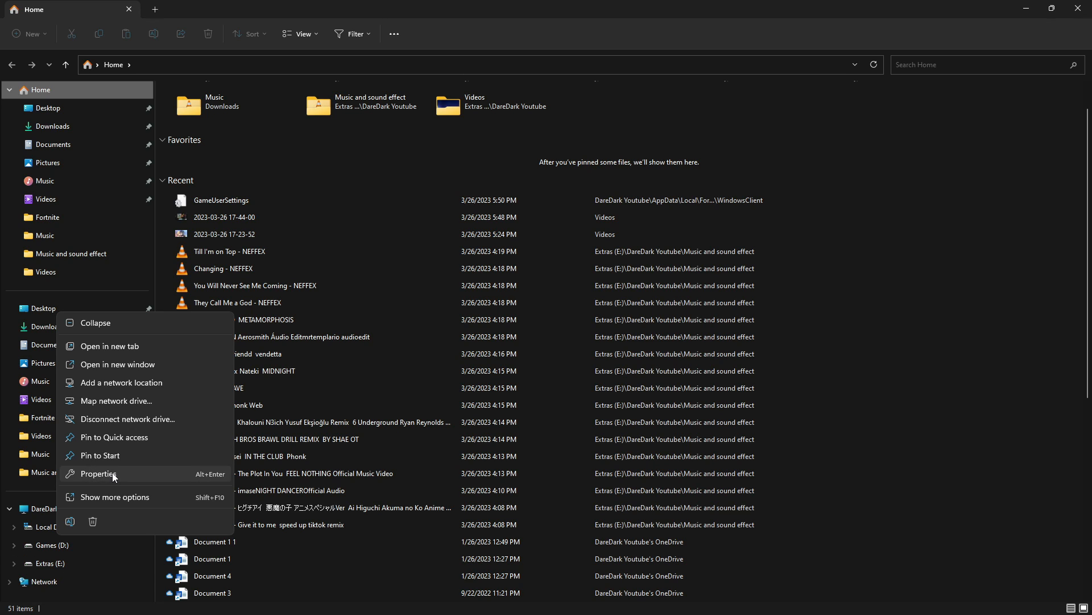
left_click(96, 474)
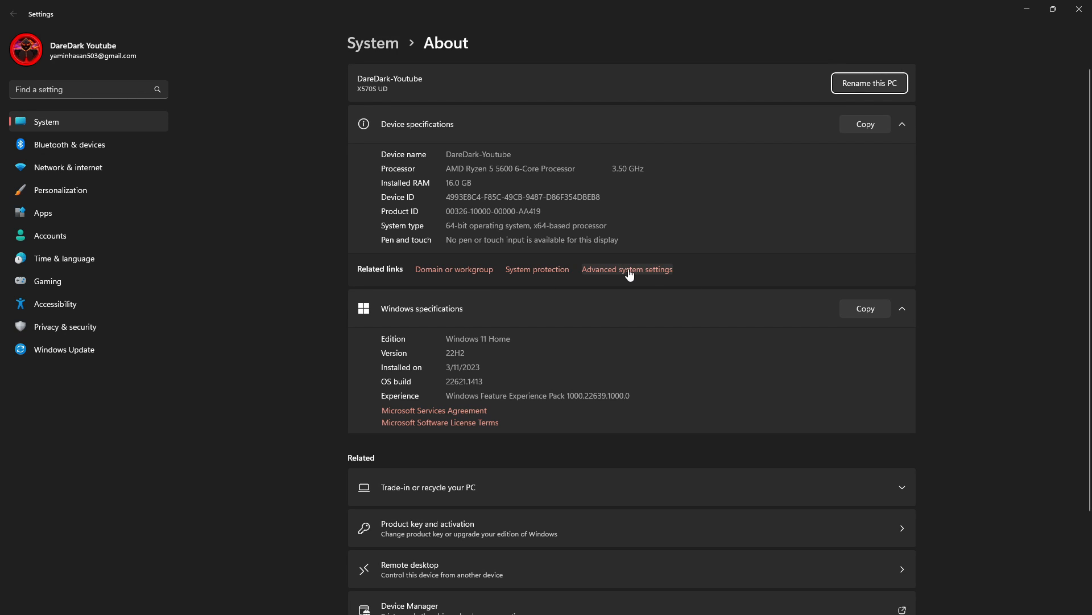
left_click(627, 269)
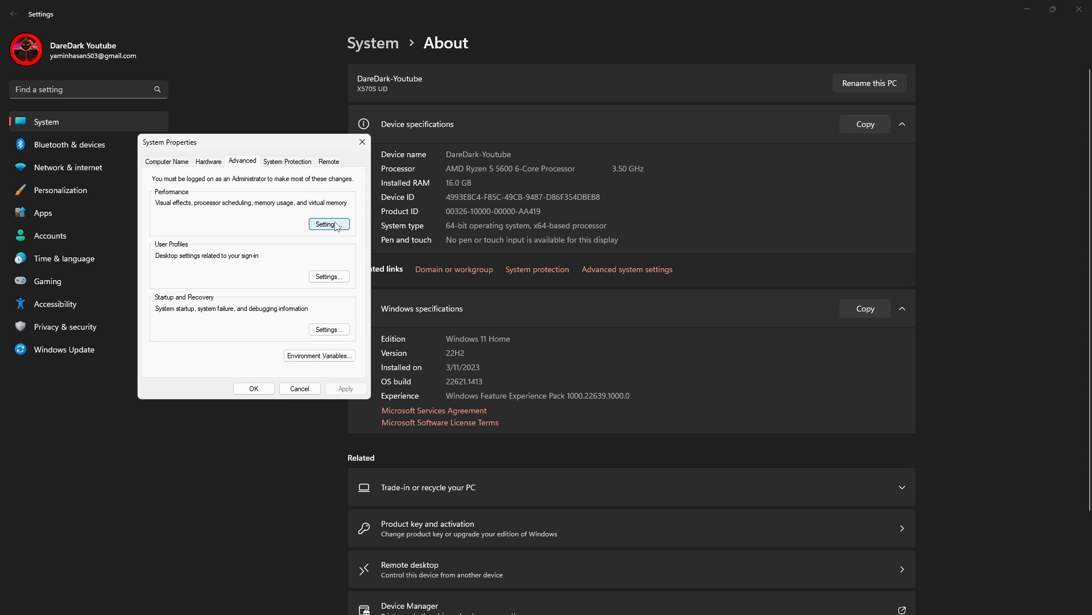
left_click(329, 224)
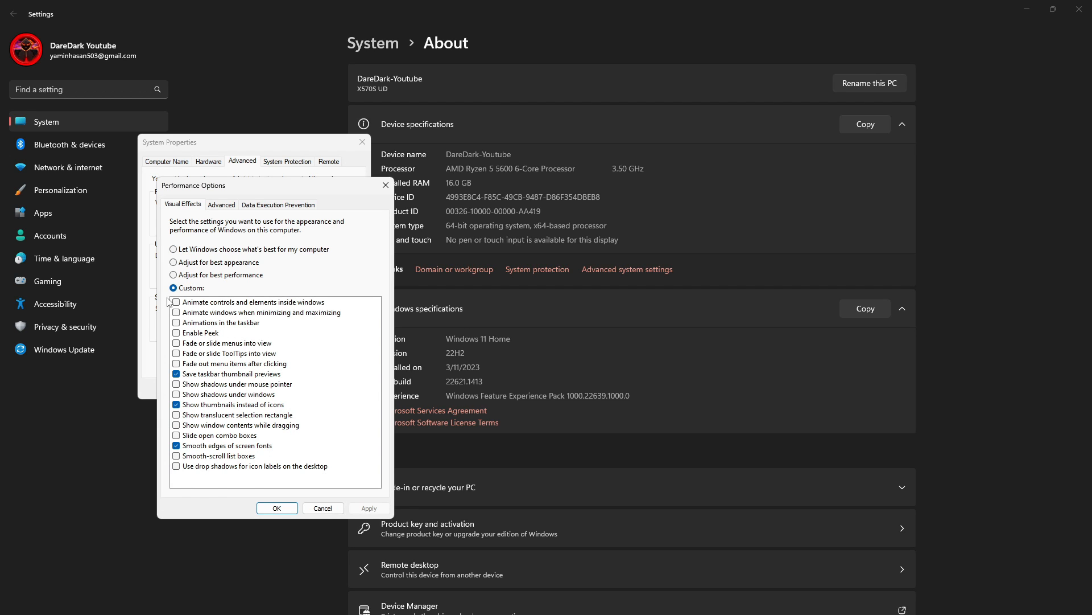
left_click(174, 274)
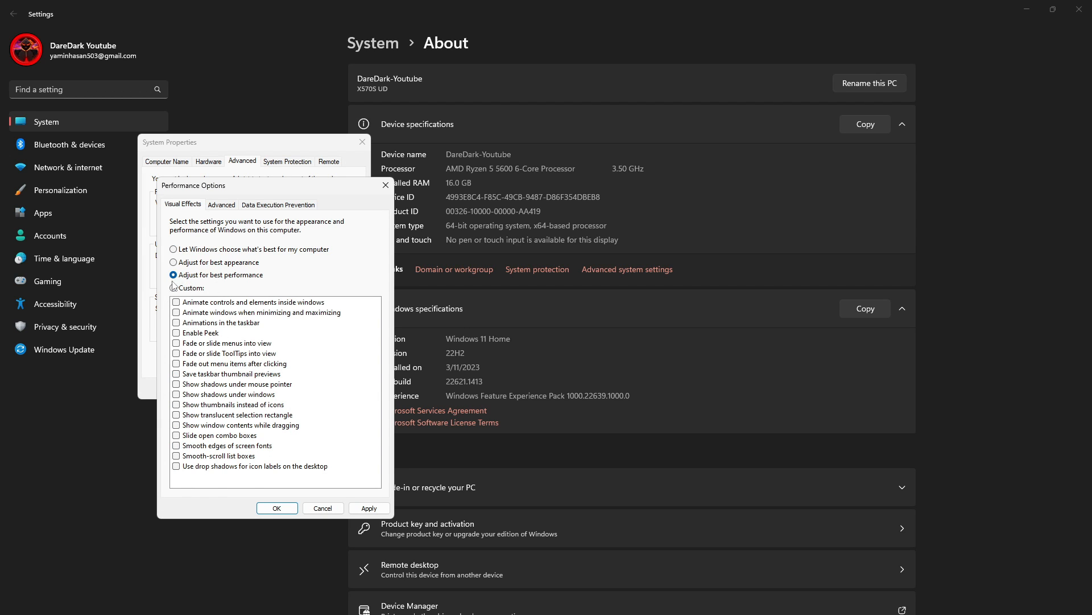
left_click(173, 287)
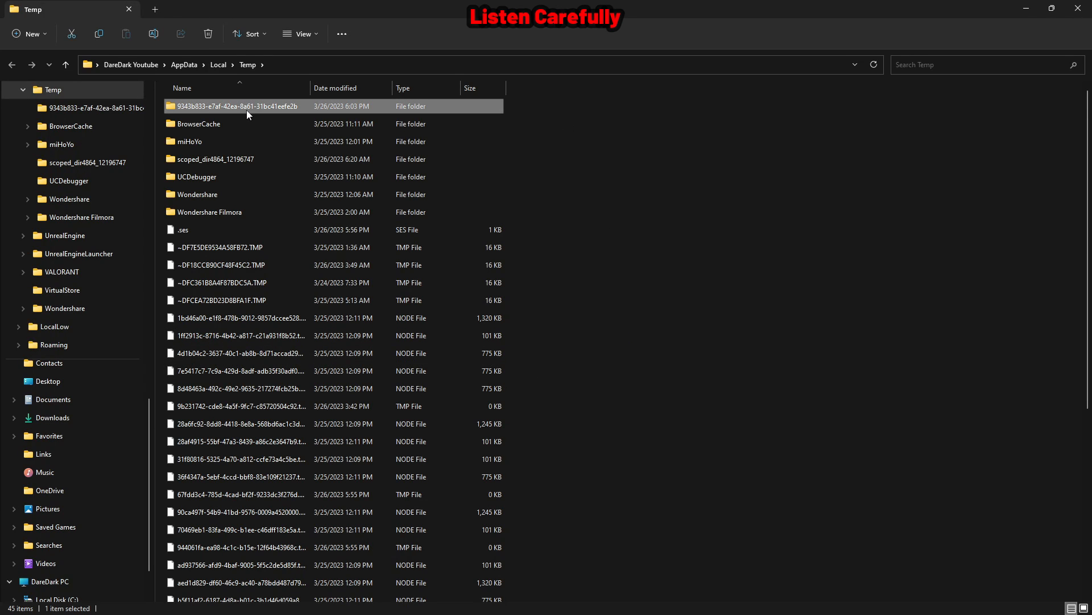
- Shift+Delete all 45 Temp folder items and confirm with Yes
scroll("down", 3)
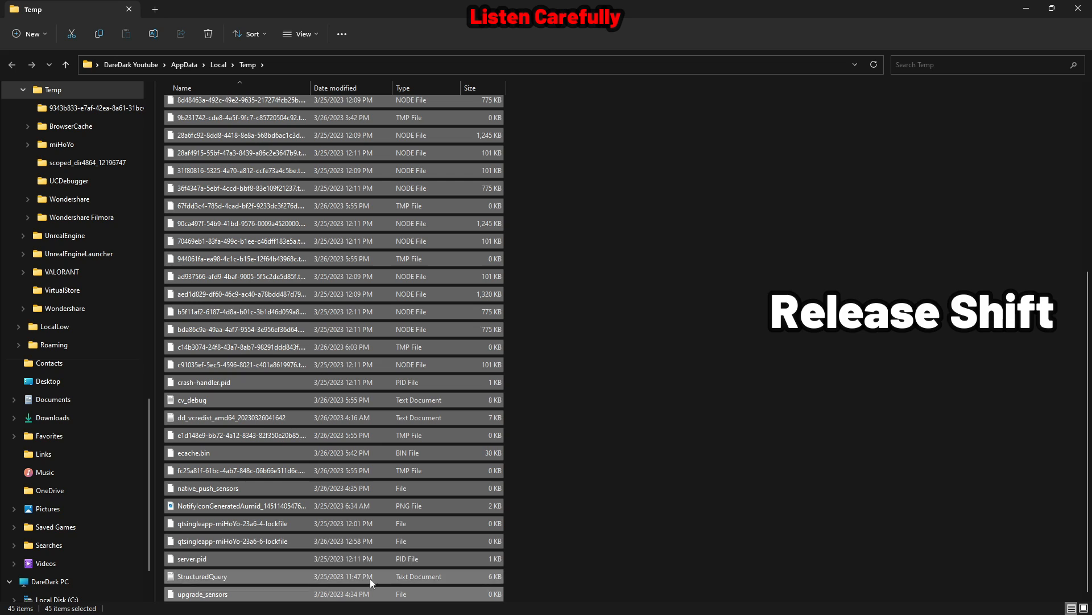
key("shift+delete")
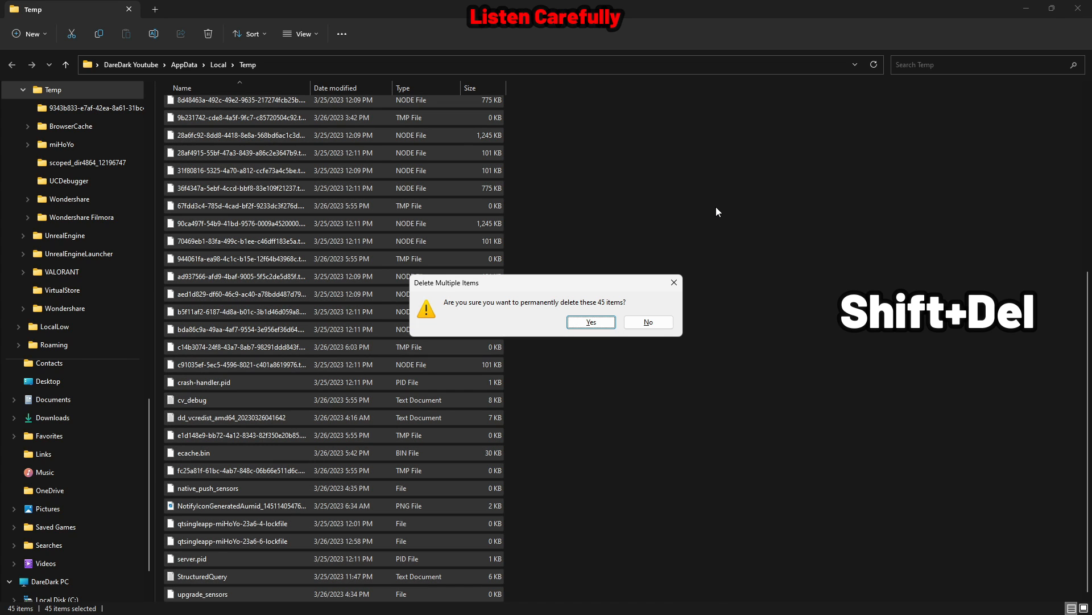
left_click(590, 322)
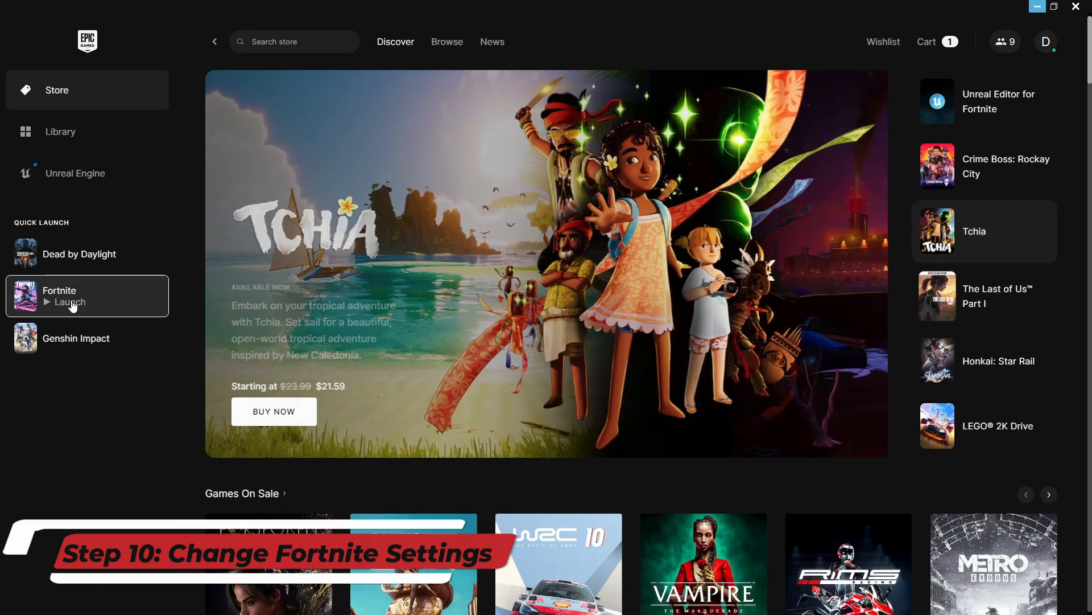
- Launch Fortnite from the launcher's Quick Launch sidebar
left_click(68, 301)
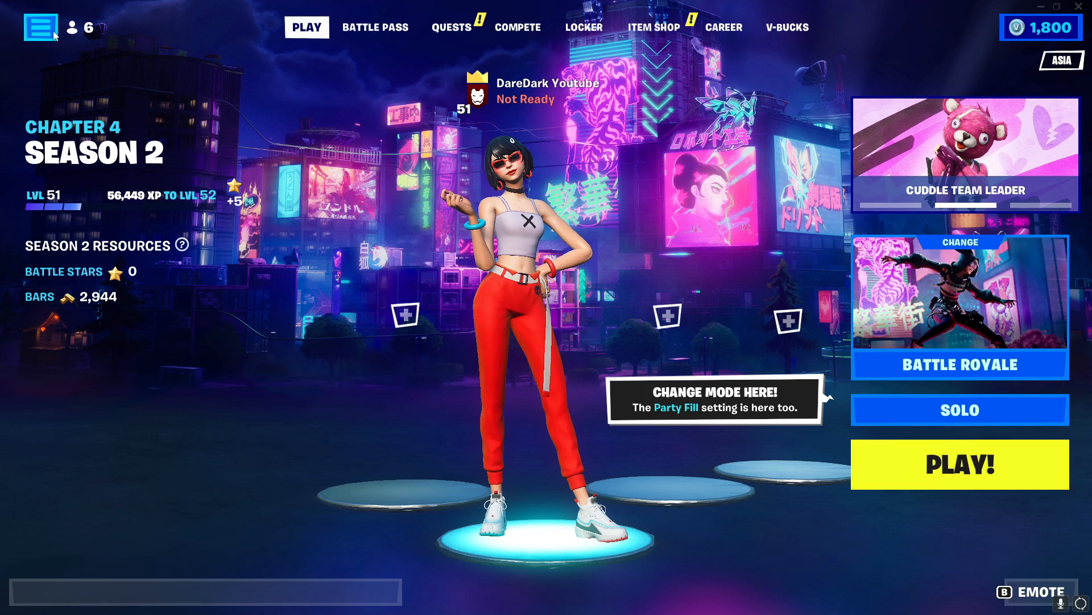
- In Video settings, limit frame rate to 60 FPS and set 3D resolution near 74%
left_click(44, 27)
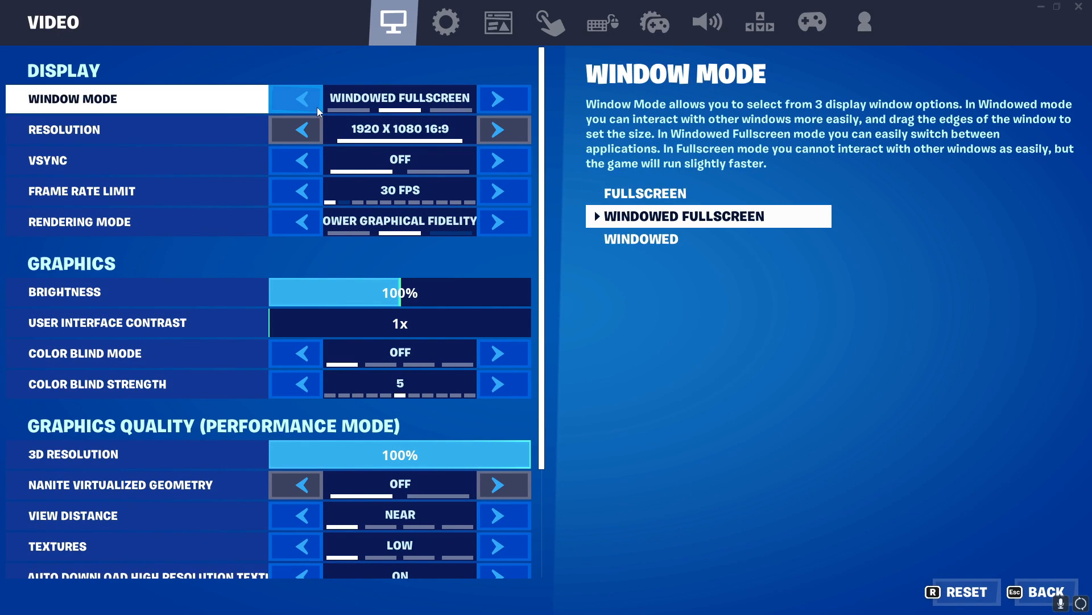
left_click(503, 99)
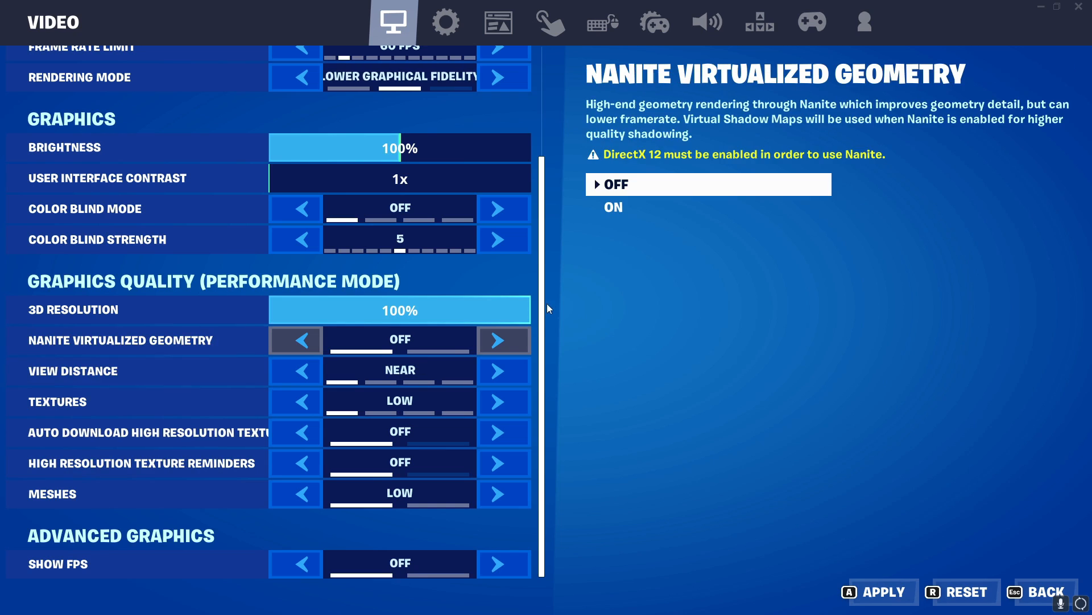
scroll("up", 3)
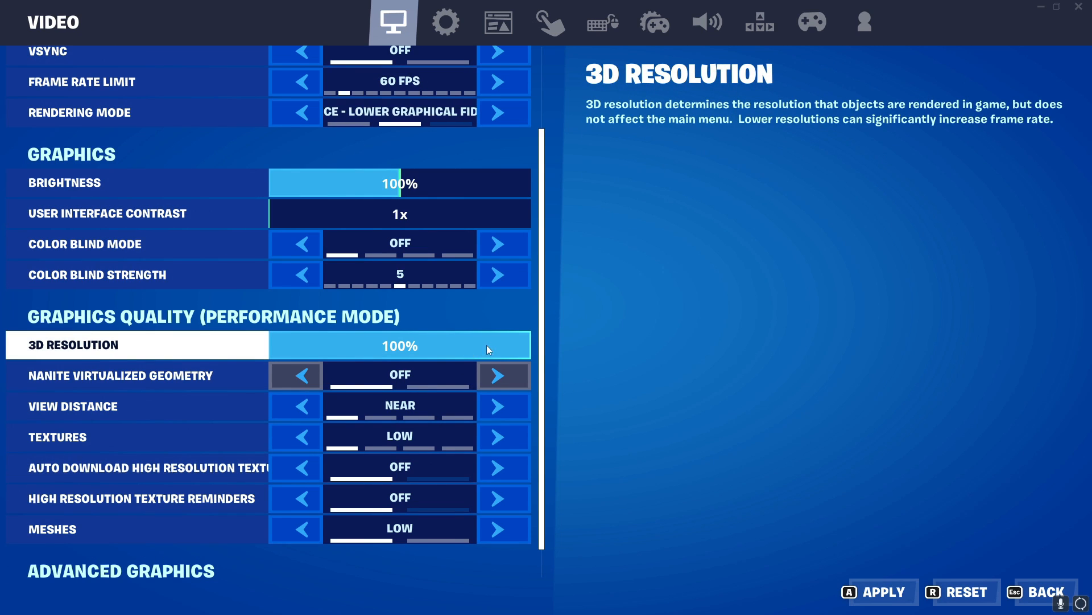
left_click_drag(487, 344, 446, 344)
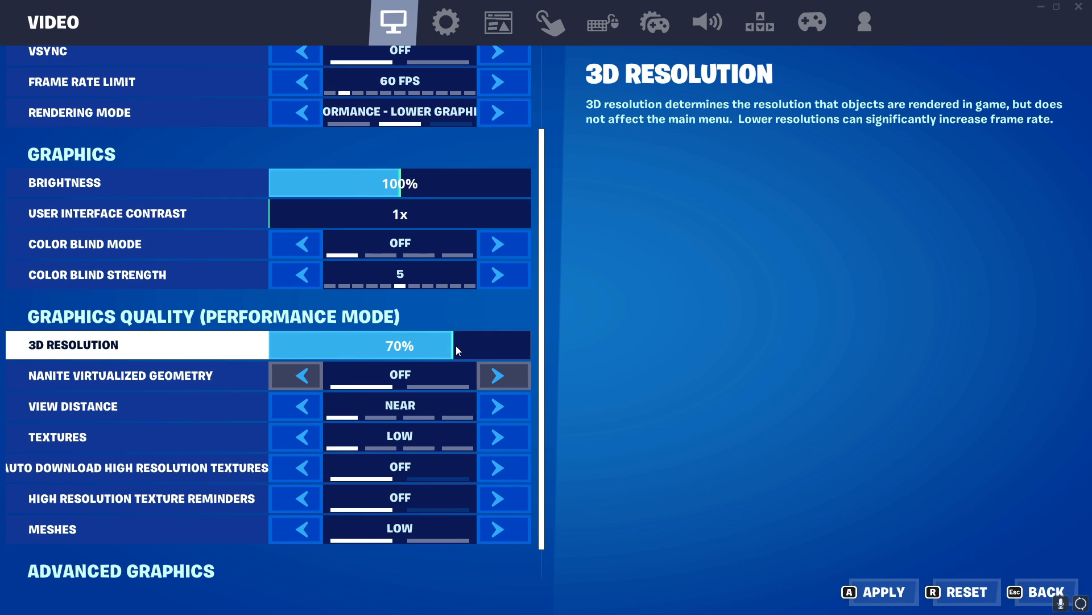
left_click_drag(446, 344, 460, 344)
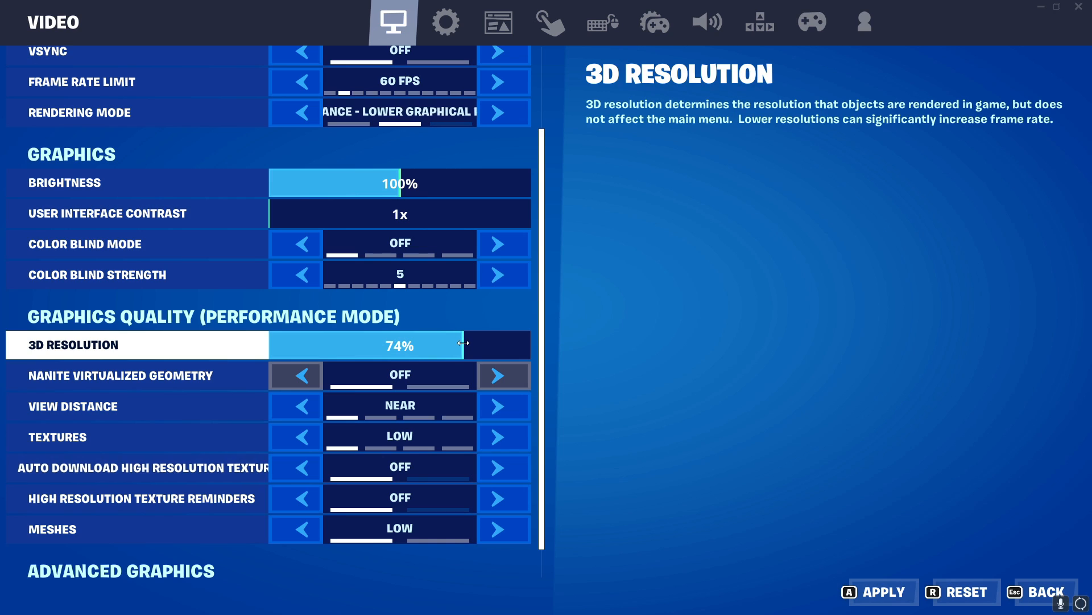
left_click_drag(460, 344, 467, 345)
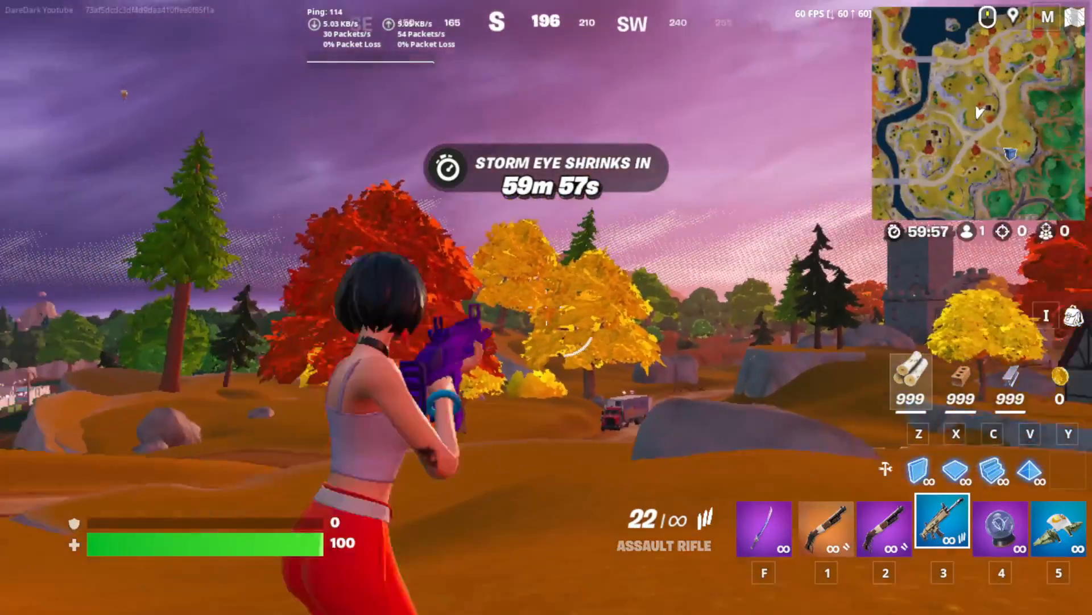
- Raise the frame rate limit to 180 FPS, then reopen the game settings
key("Escape")
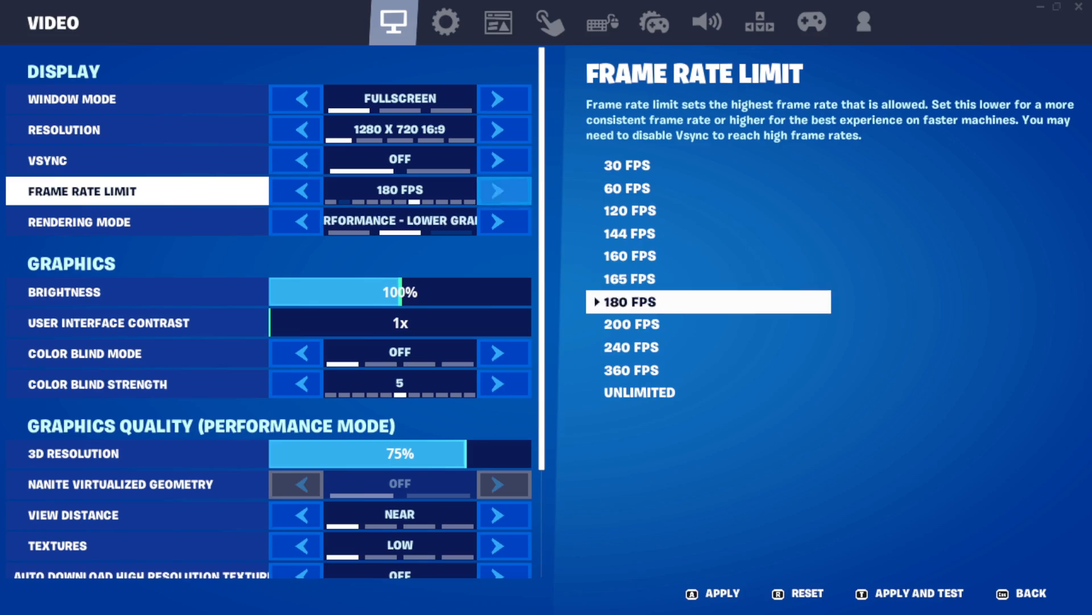
left_click(503, 190)
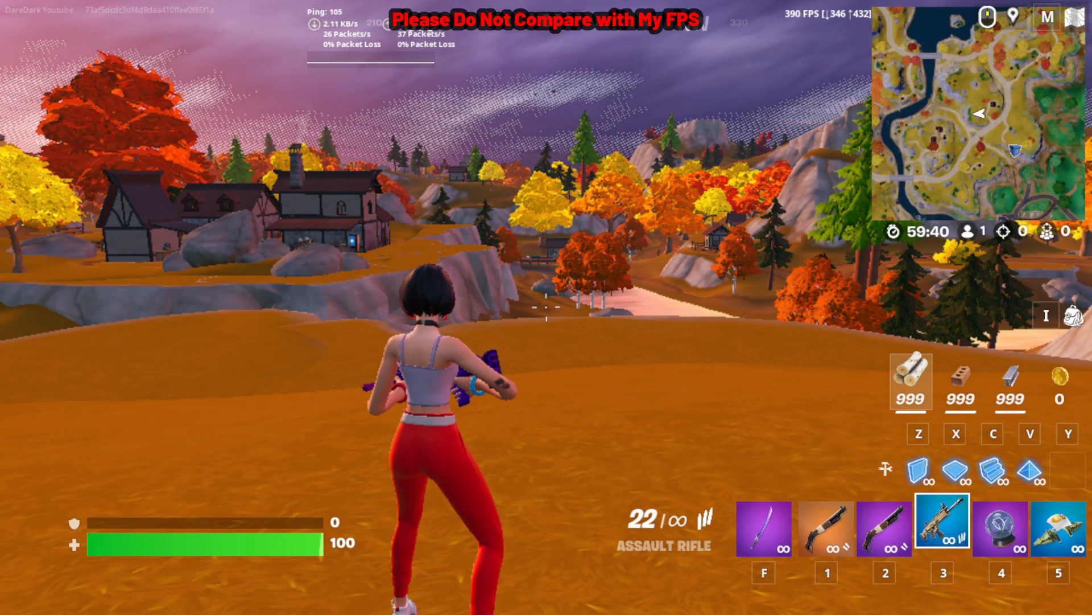
key("Escape")
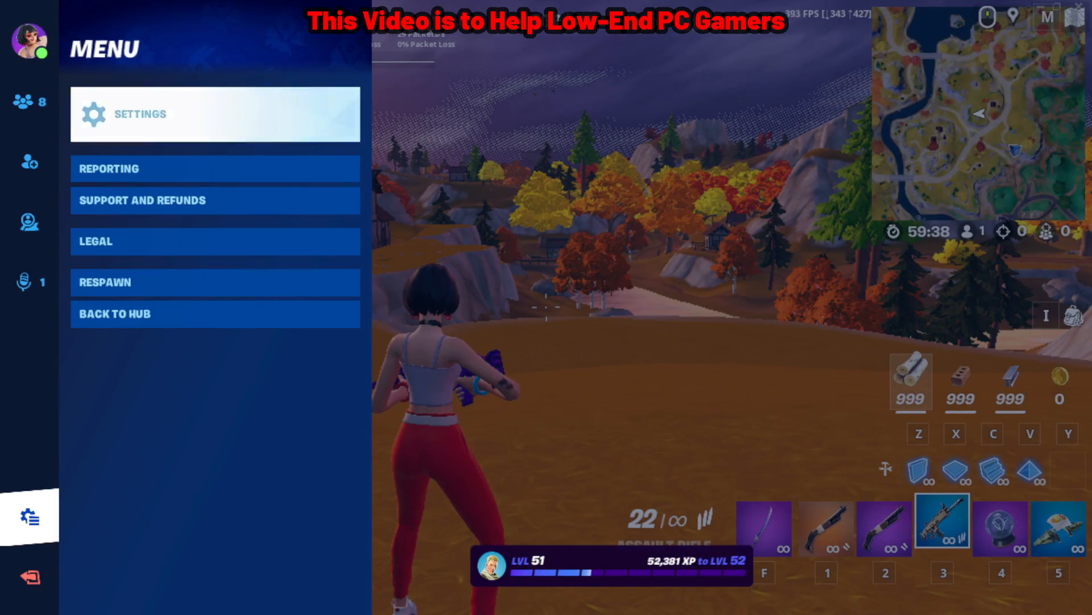
left_click(140, 114)
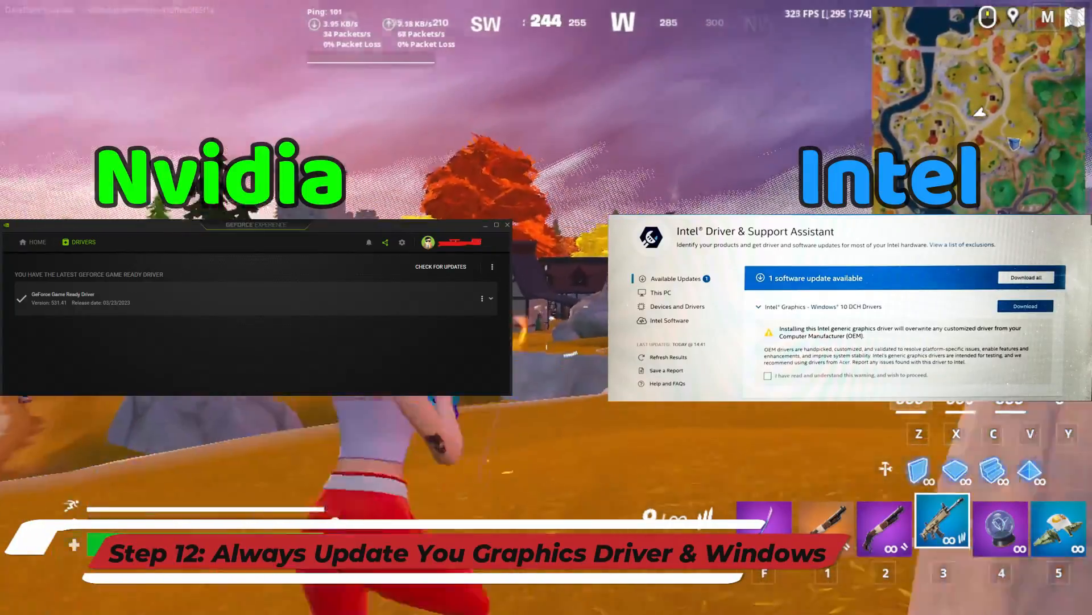
- Search for 'check for updates' and select the result
type("check for updates")
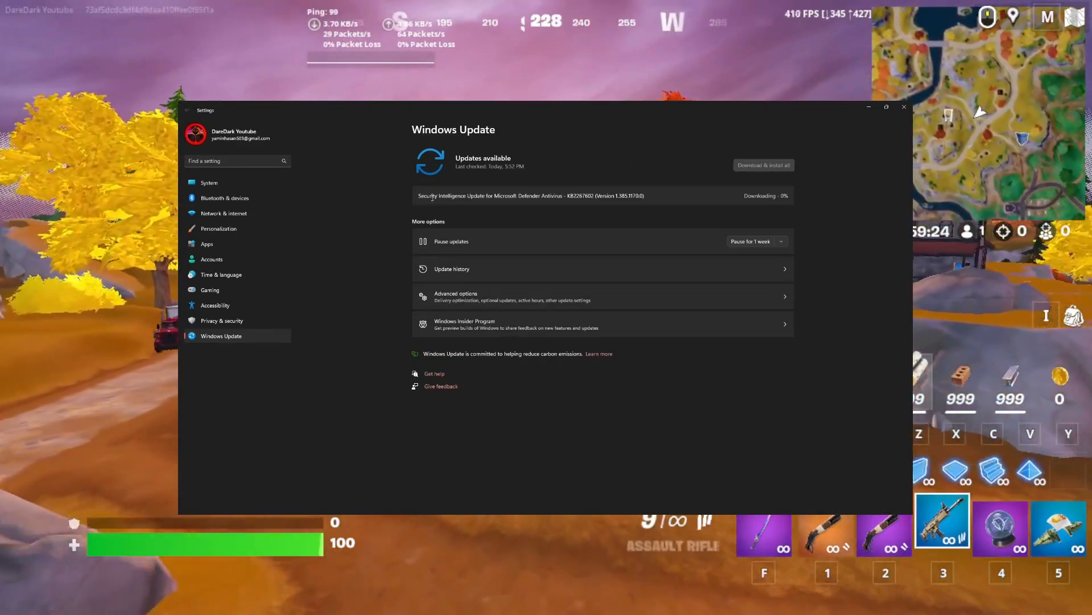
left_click(903, 106)
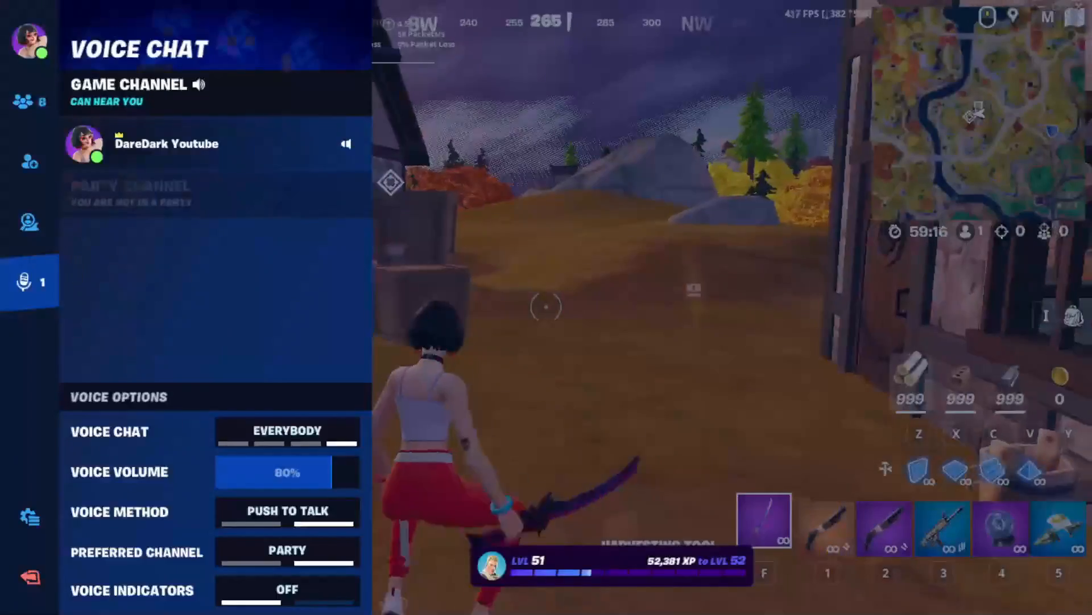
- Set the frame rate limit to 120 FPS and fire the tactical shotgun in-match
left_click(392, 21)
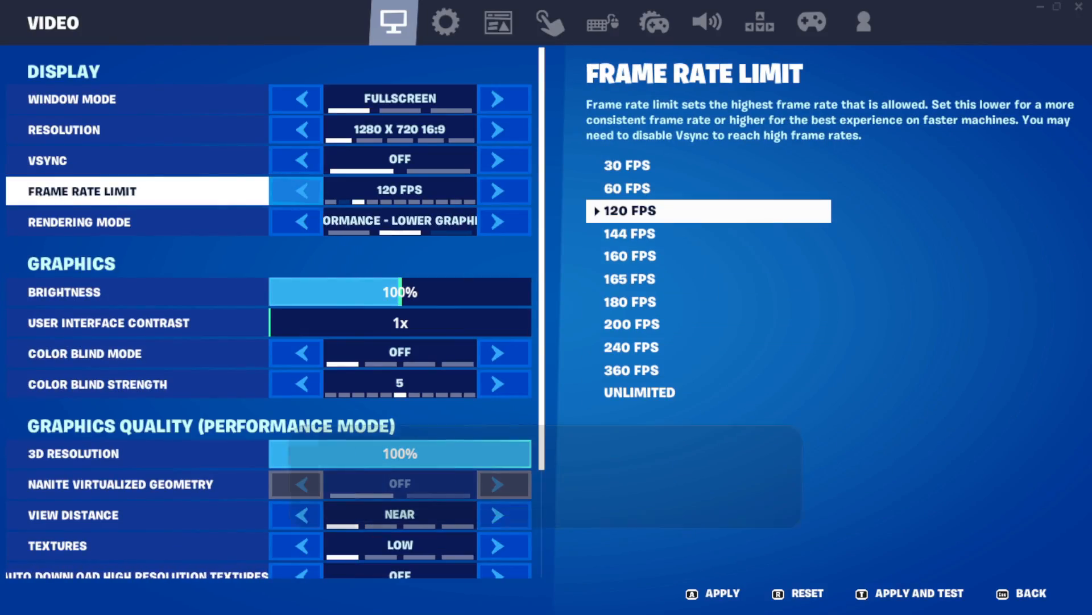
left_click(295, 190)
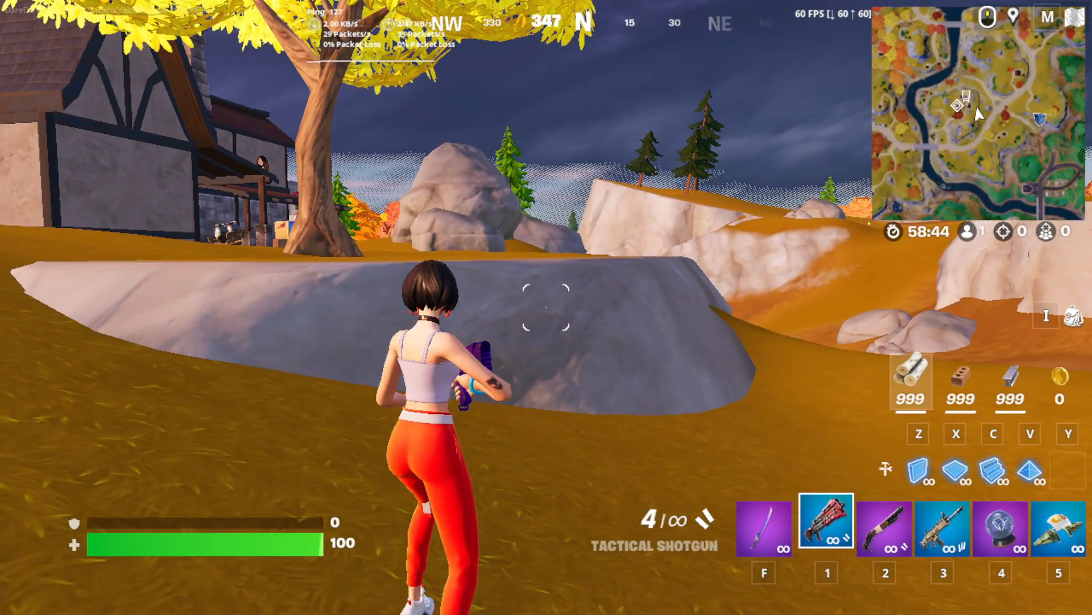
left_click(546, 313)
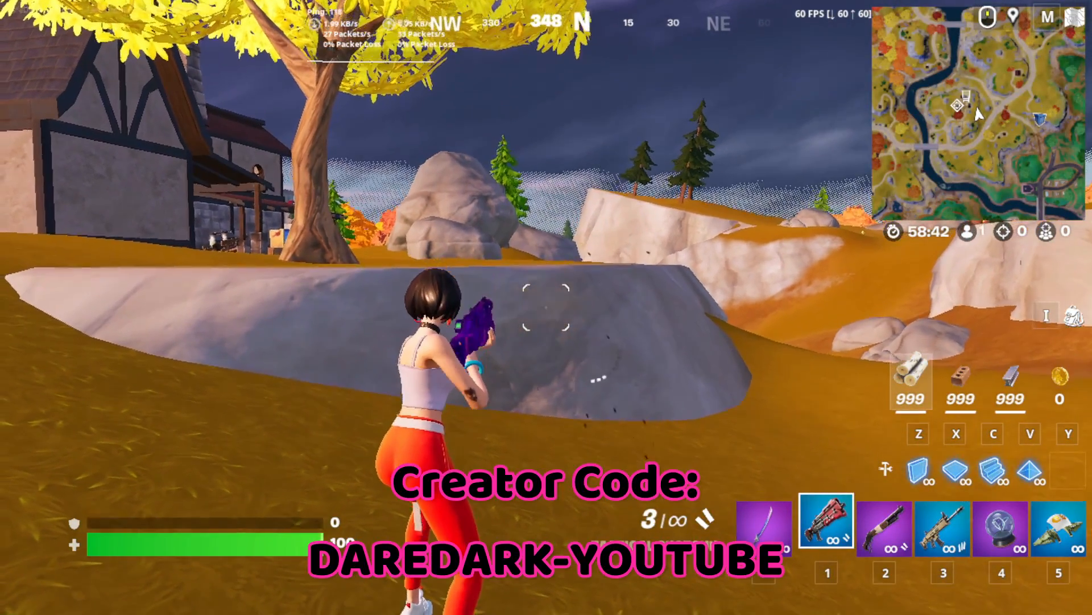